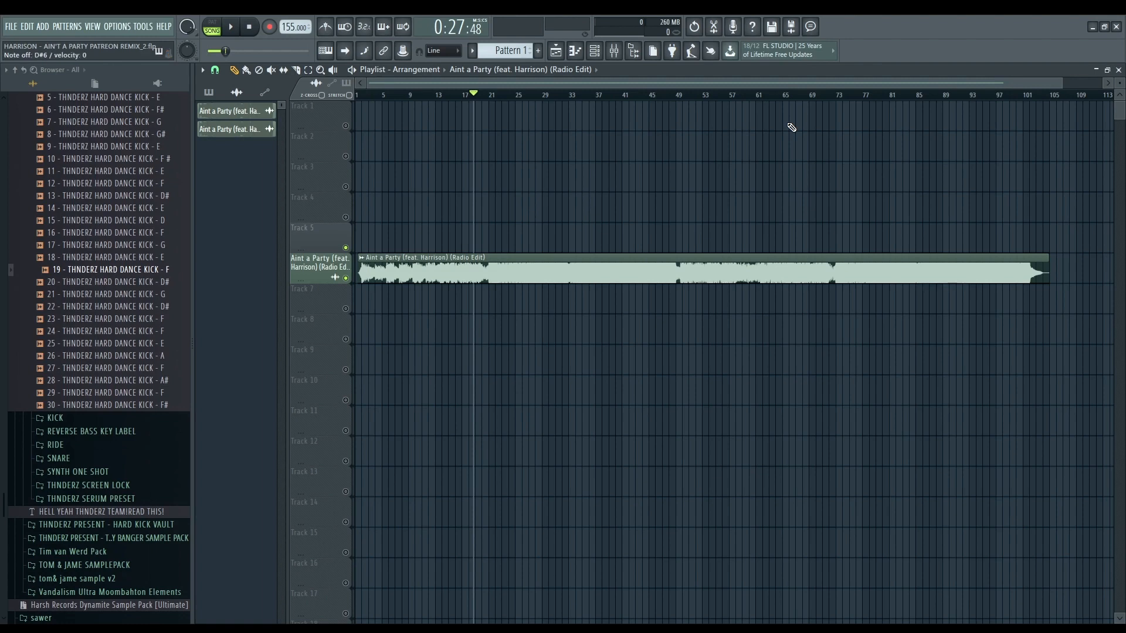
pyautogui.moveTo(509, 231)
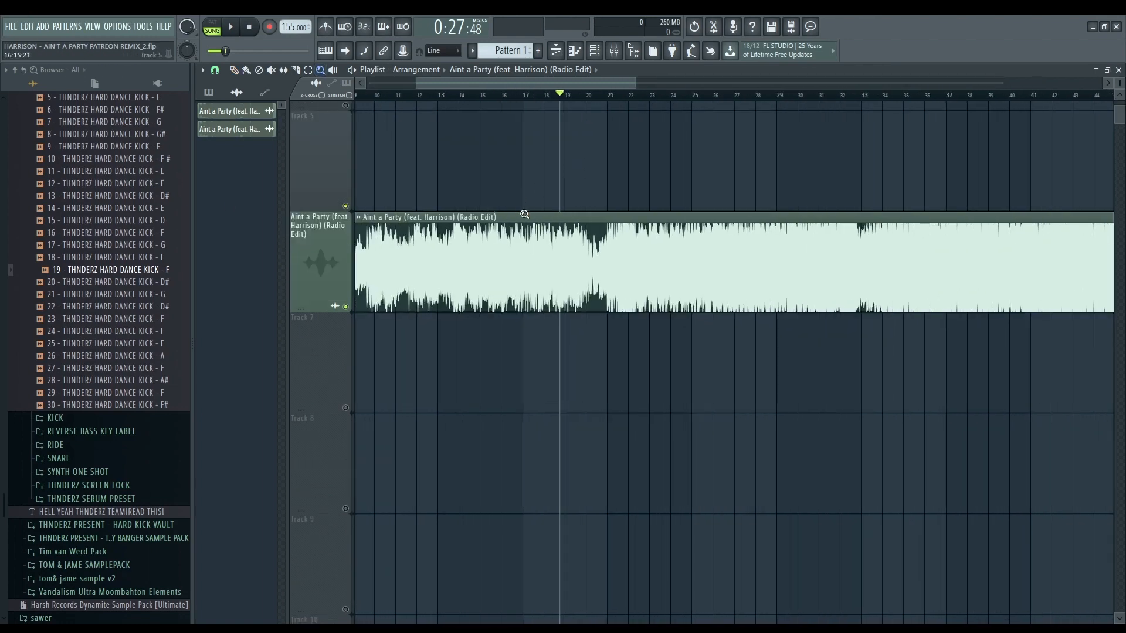
# Cut the Aint a Party song clip with the Slice tool at bars 33 and 49.
pyautogui.click(228, 26)
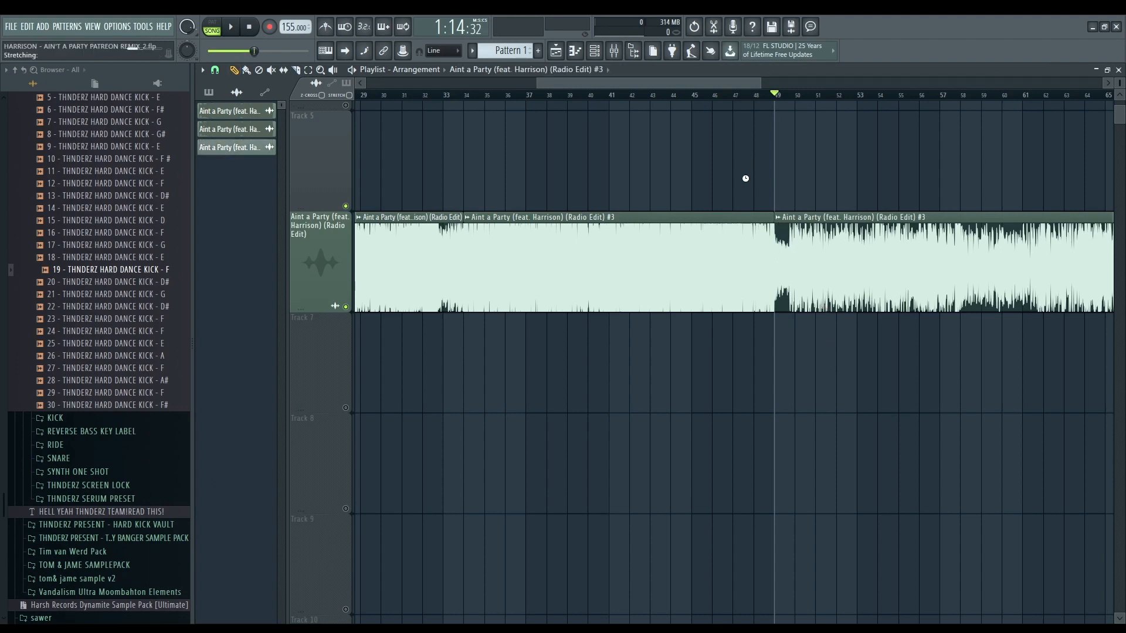
pyautogui.moveTo(739, 227)
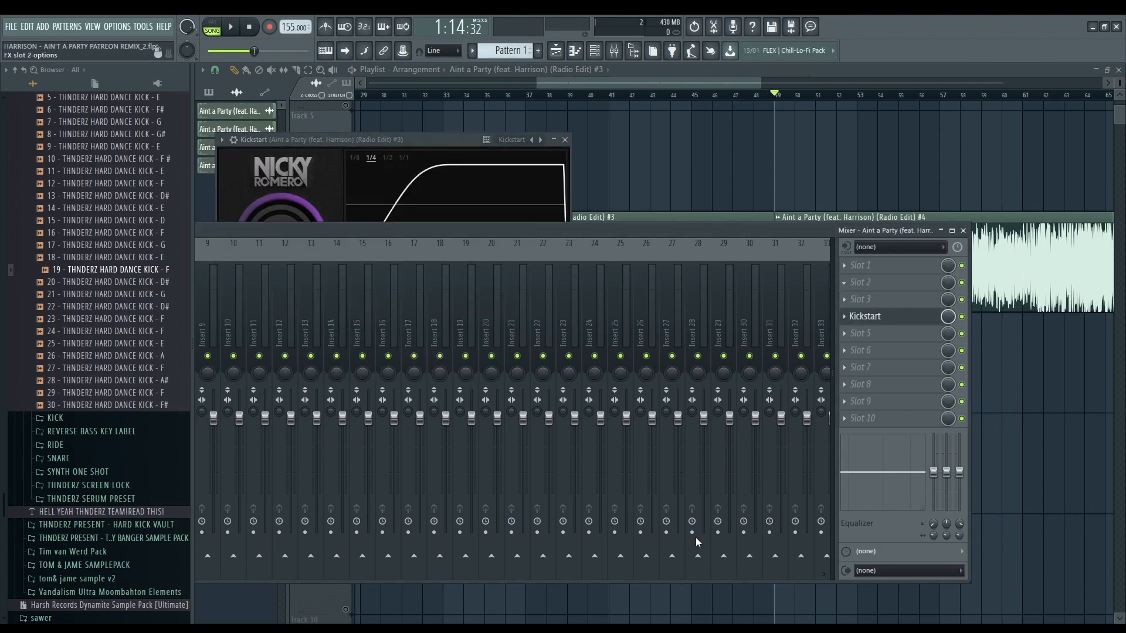
# Load Pro-Q 2 on the song slice's insert with a ~164 Hz low cut and a high cut.
pyautogui.click(869, 281)
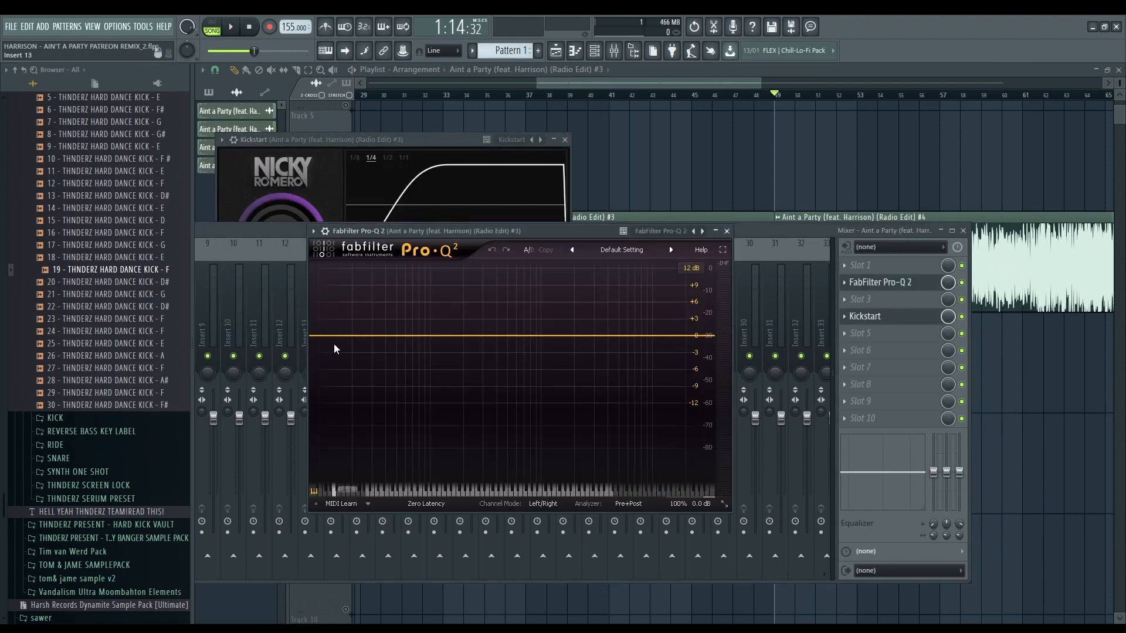
pyautogui.click(390, 358)
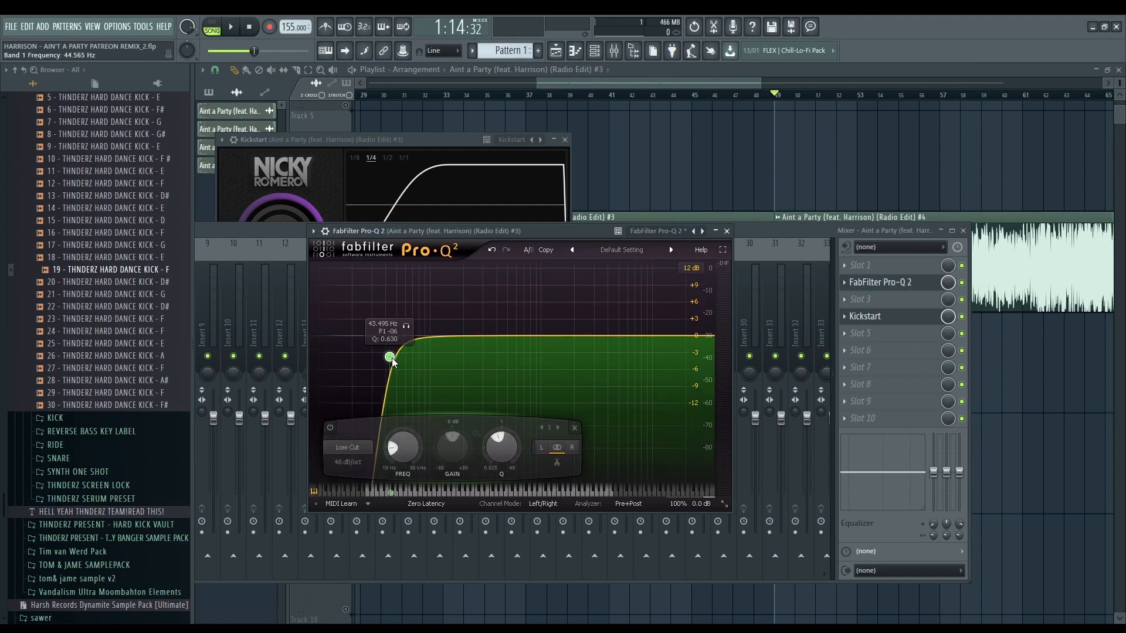
pyautogui.moveTo(390, 357); pyautogui.dragTo(455, 347)
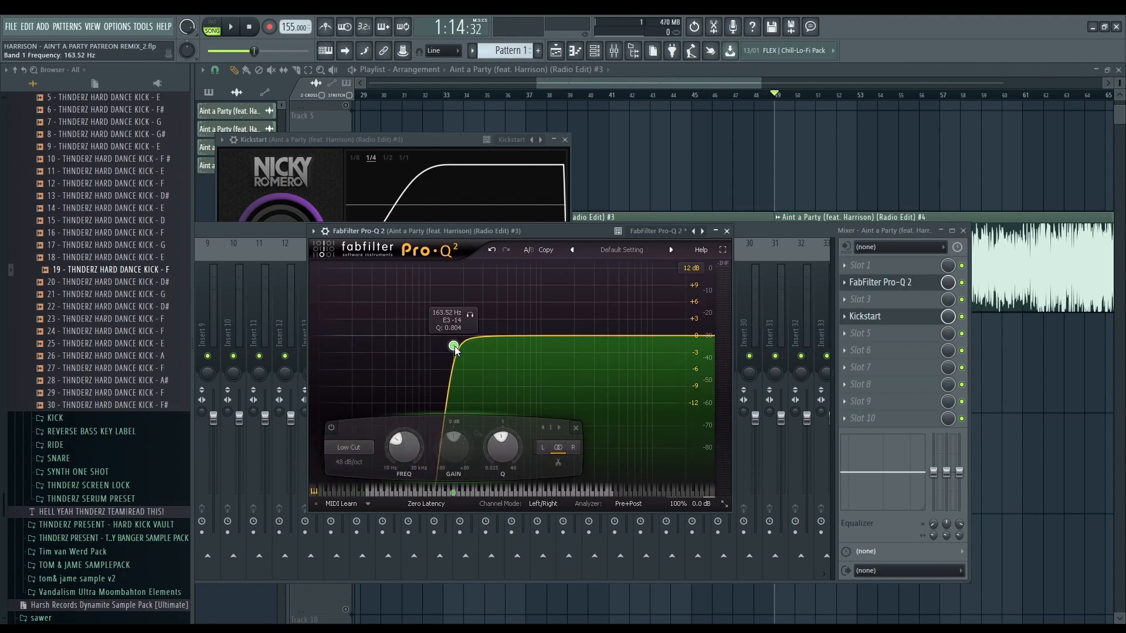
pyautogui.moveTo(454, 347); pyautogui.dragTo(458, 346)
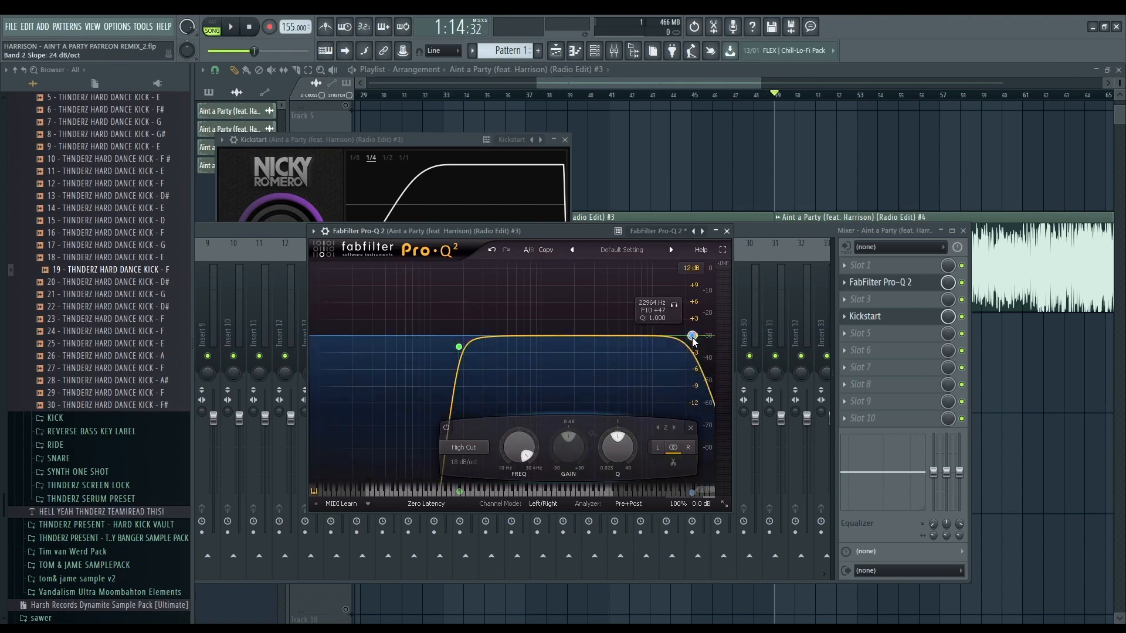
pyautogui.moveTo(691, 336); pyautogui.dragTo(680, 336)
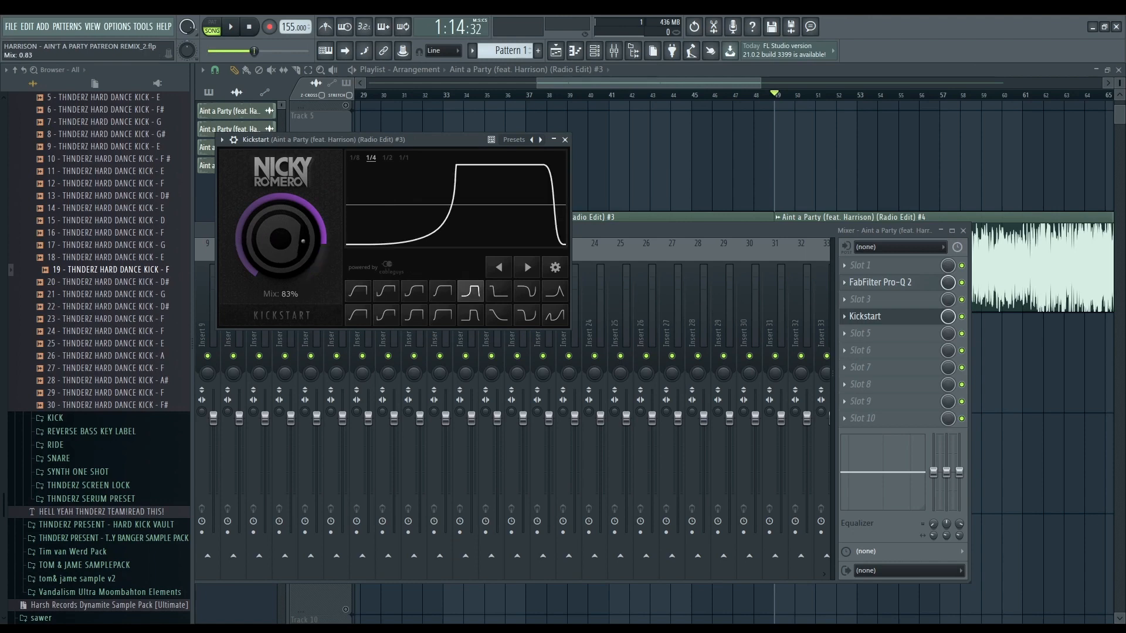
# Give Kickstart the Free Punch ducking curve at 100% mix and close the windows.
pyautogui.click(357, 291)
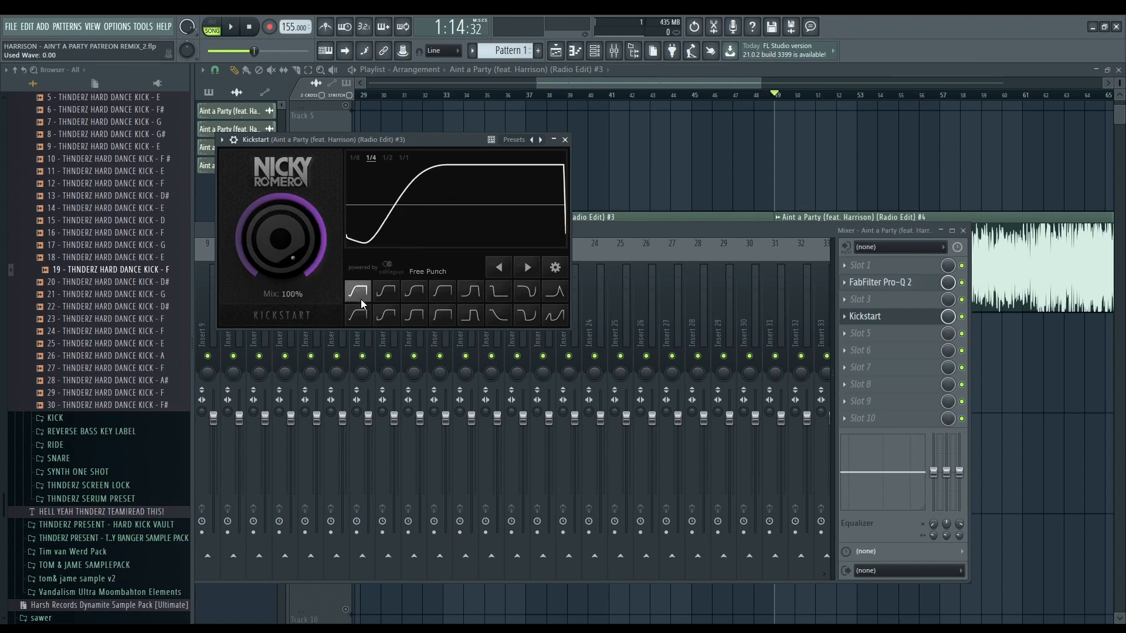
pyautogui.click(358, 292)
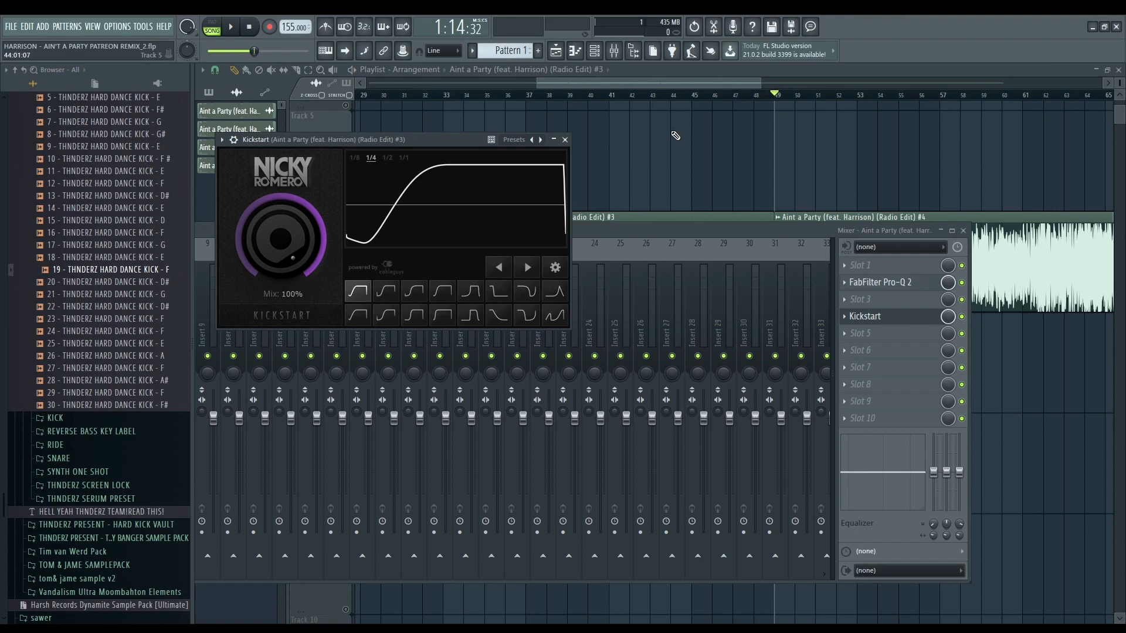
pyautogui.click(564, 140)
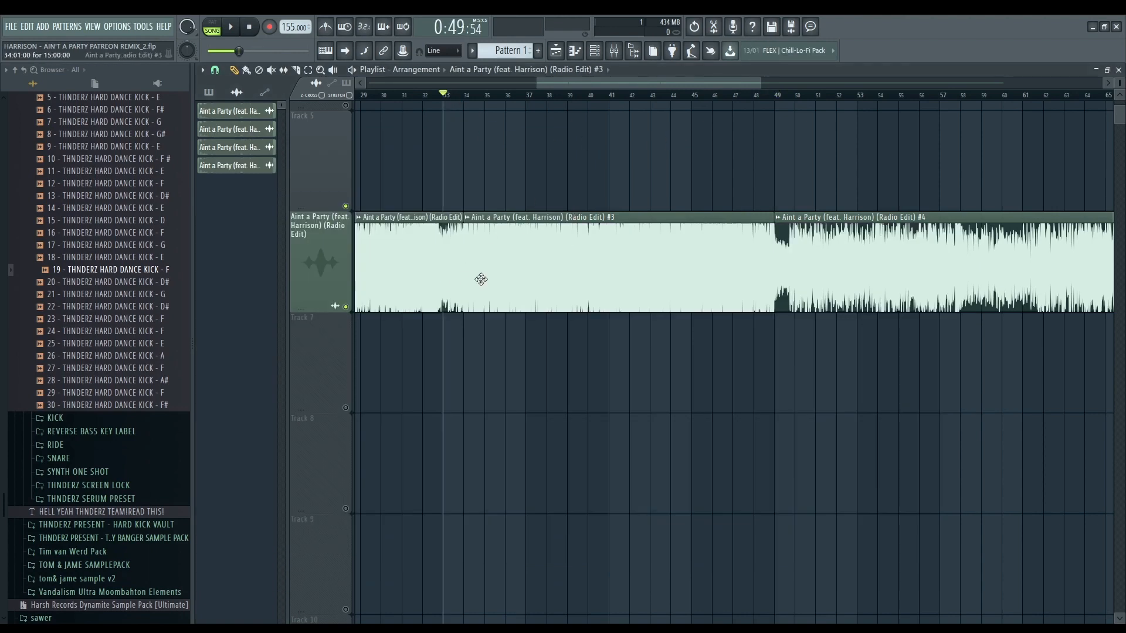
pyautogui.moveTo(486, 258)
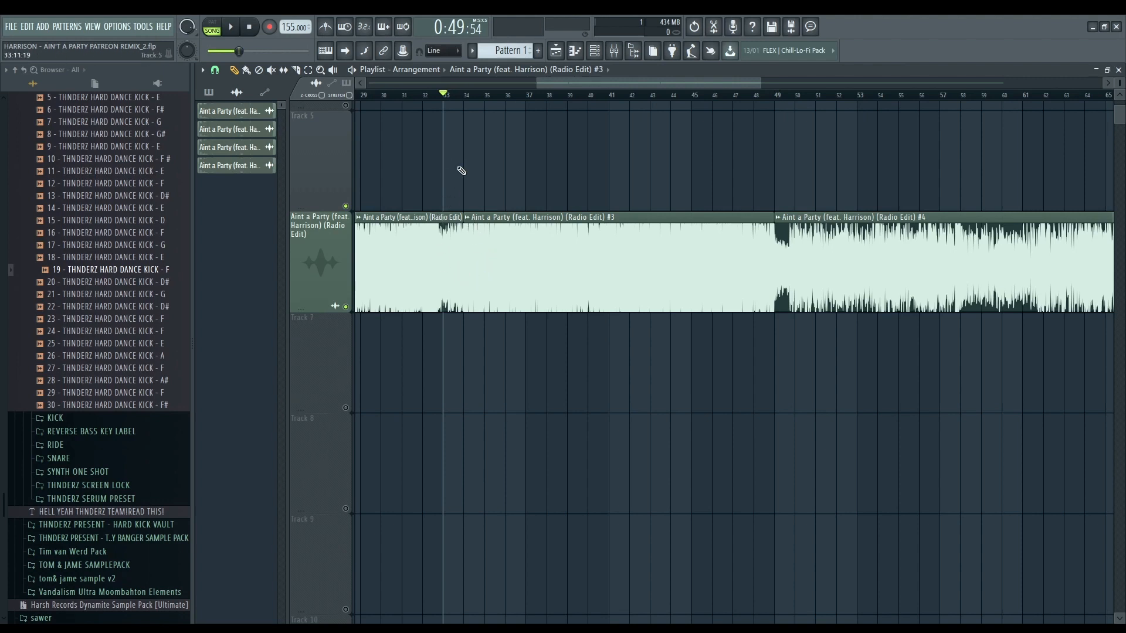
# Scroll the Browser to Hard Dance Kick 19 (F) and place it on Track 7 at bar 34.
pyautogui.click(228, 27)
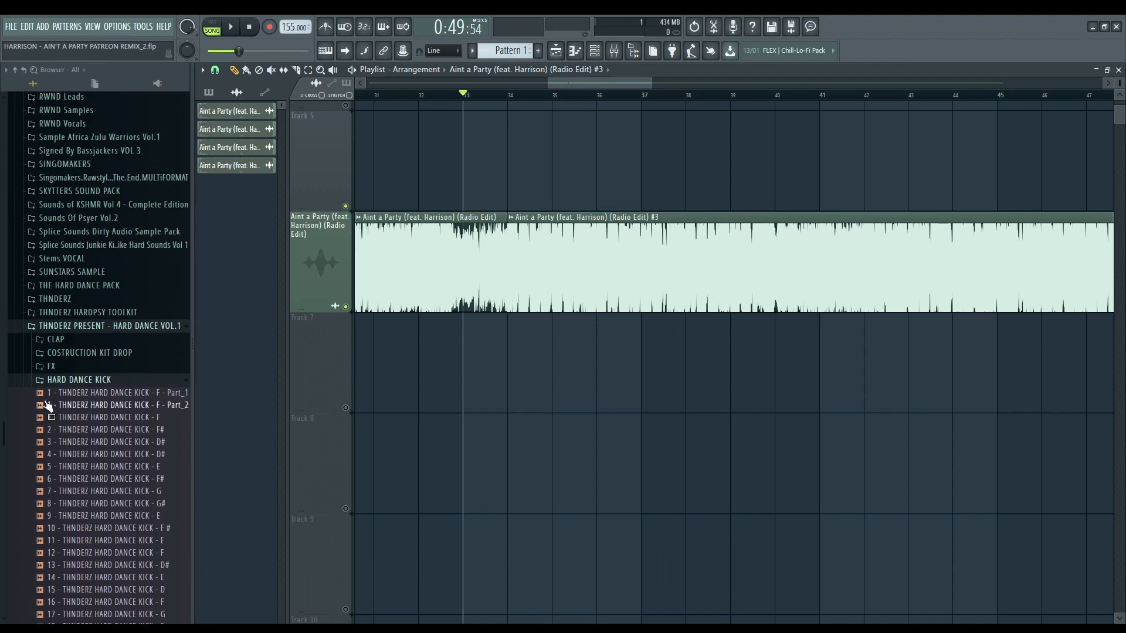
pyautogui.scroll(-3)
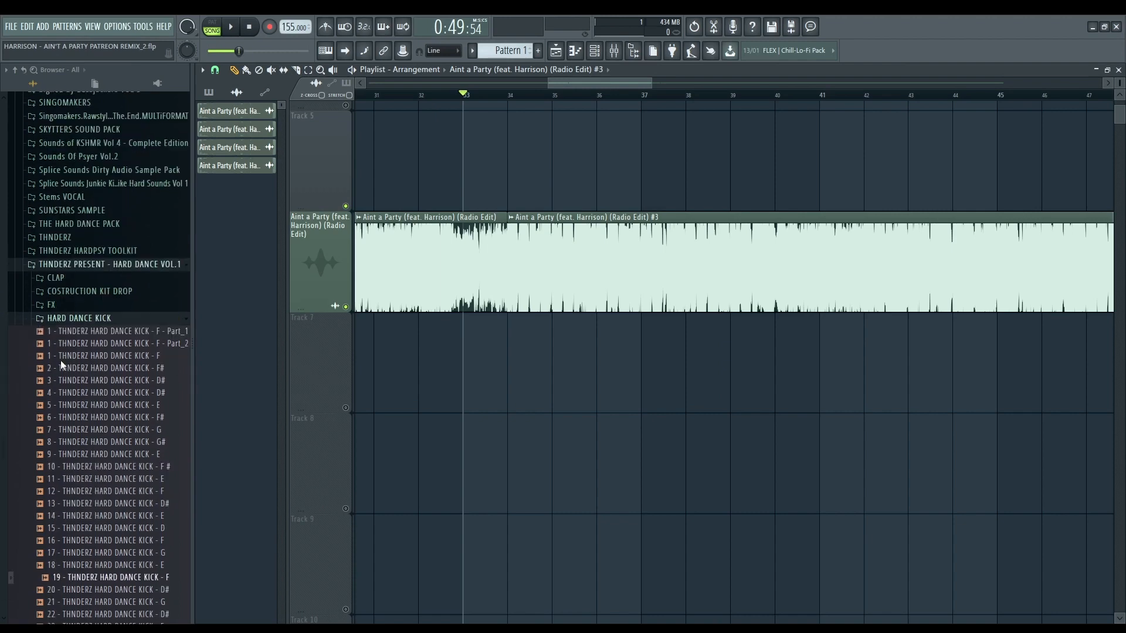
pyautogui.scroll(-3)
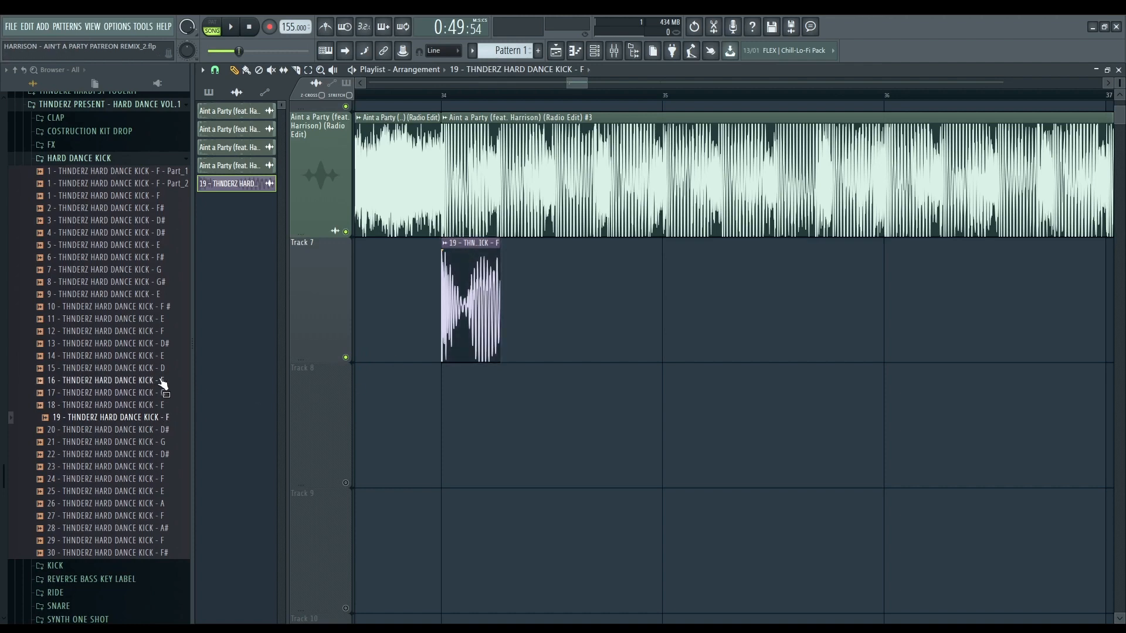
# Drop kick 23 (F) onto Track 8 directly under the first kick clip.
pyautogui.click(107, 466)
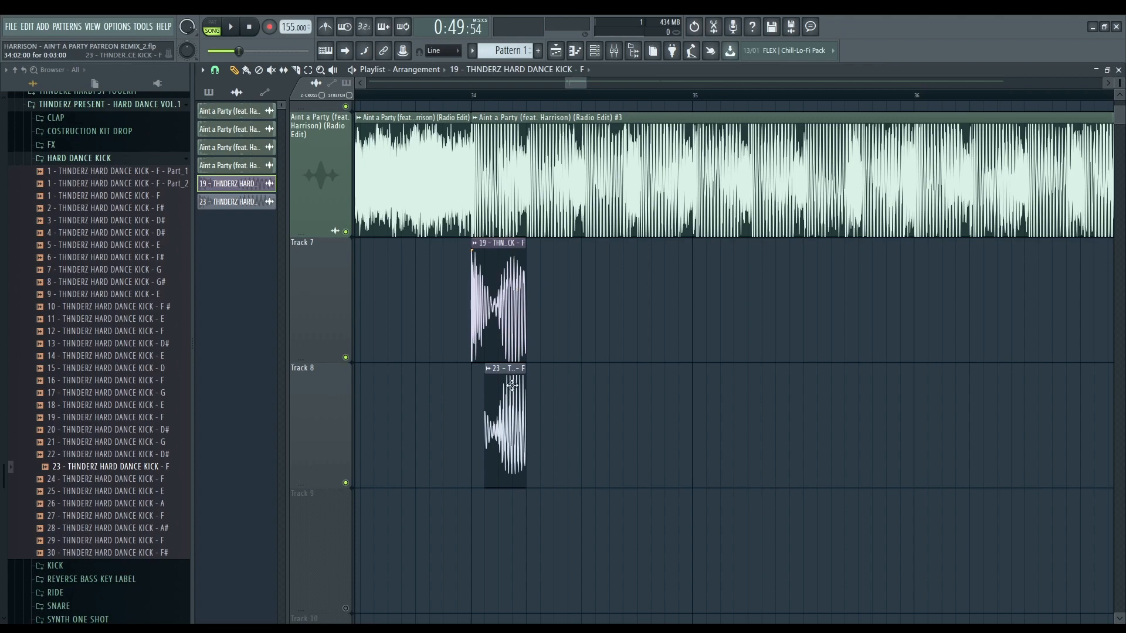
pyautogui.doubleClick(503, 427)
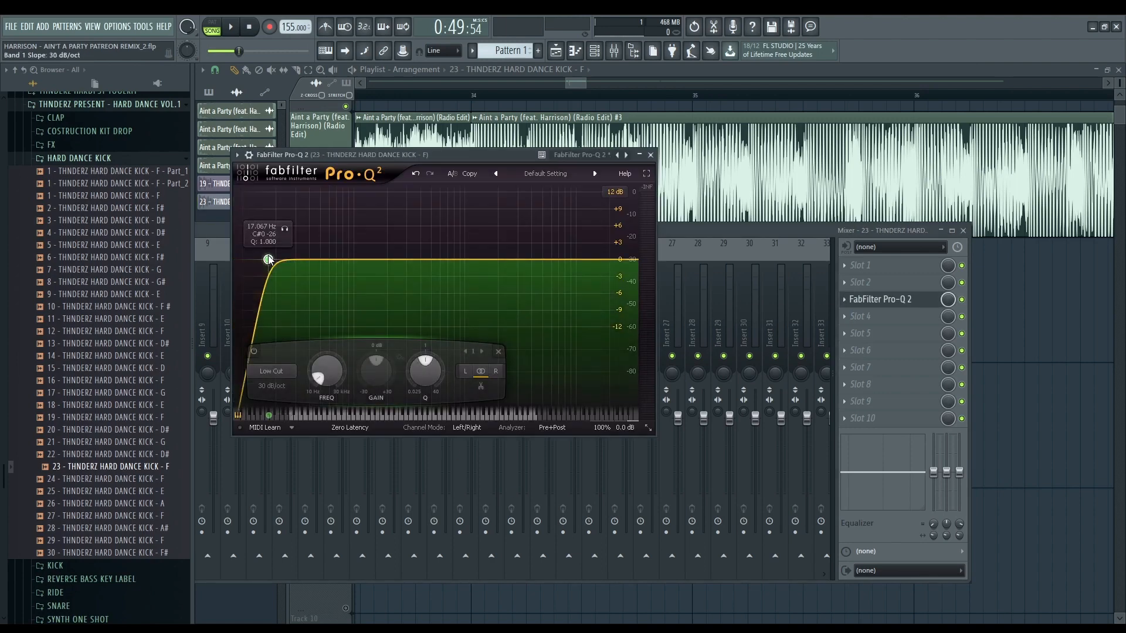
# Raise the second kick's Pro-Q 2 low cut to ~187 Hz and add a ~10 kHz high cut.
pyautogui.moveTo(267, 259); pyautogui.dragTo(371, 261)
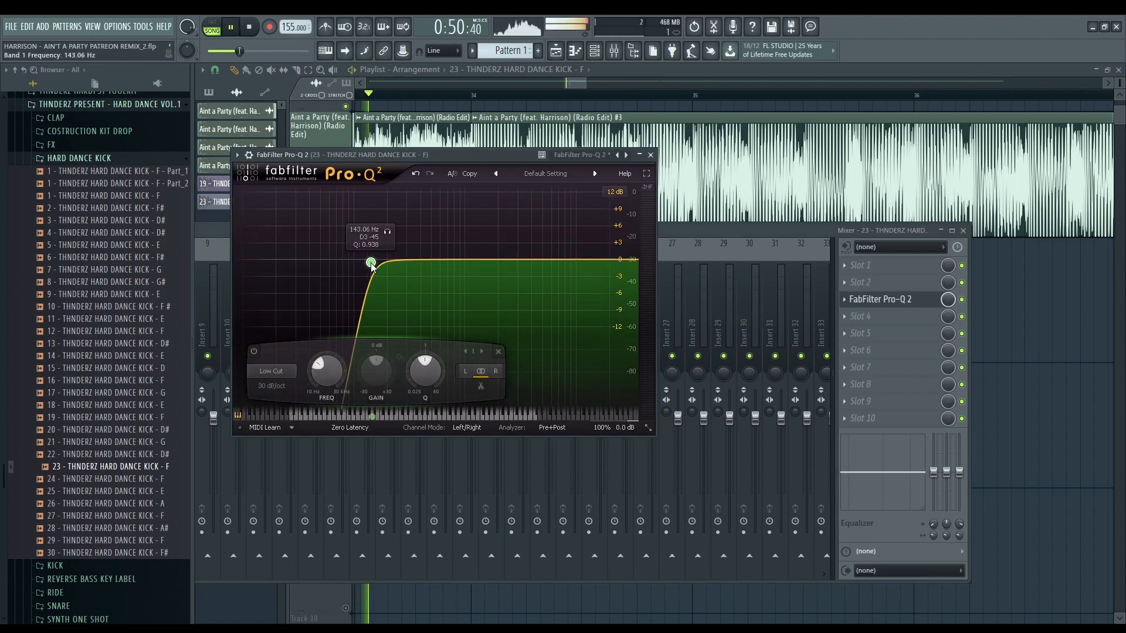
pyautogui.moveTo(370, 260); pyautogui.dragTo(382, 263)
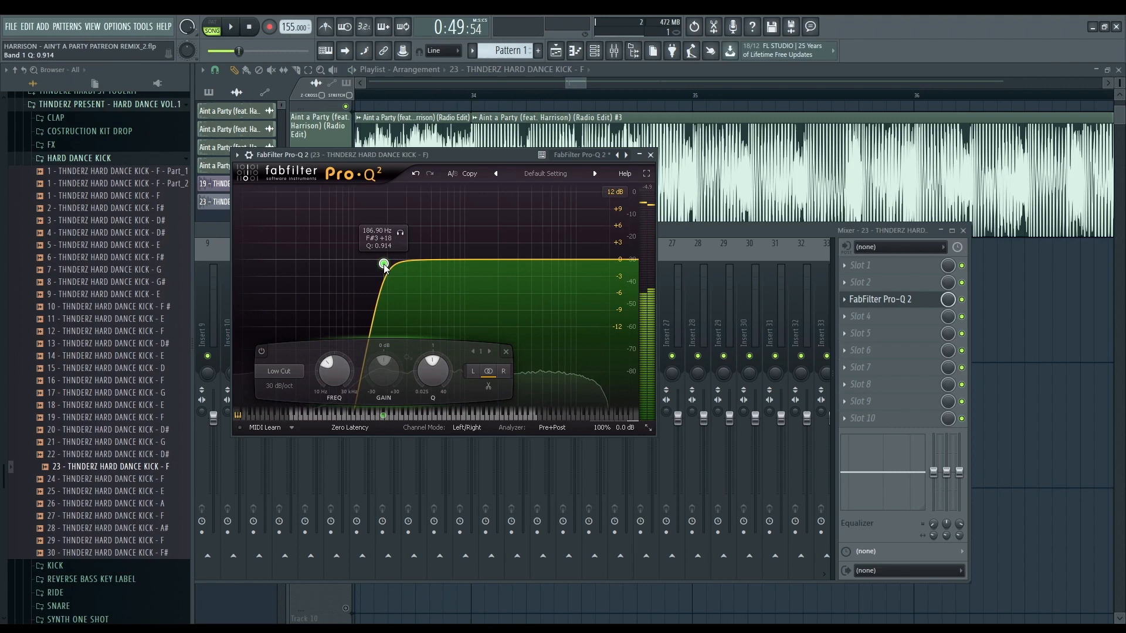
pyautogui.click(605, 264)
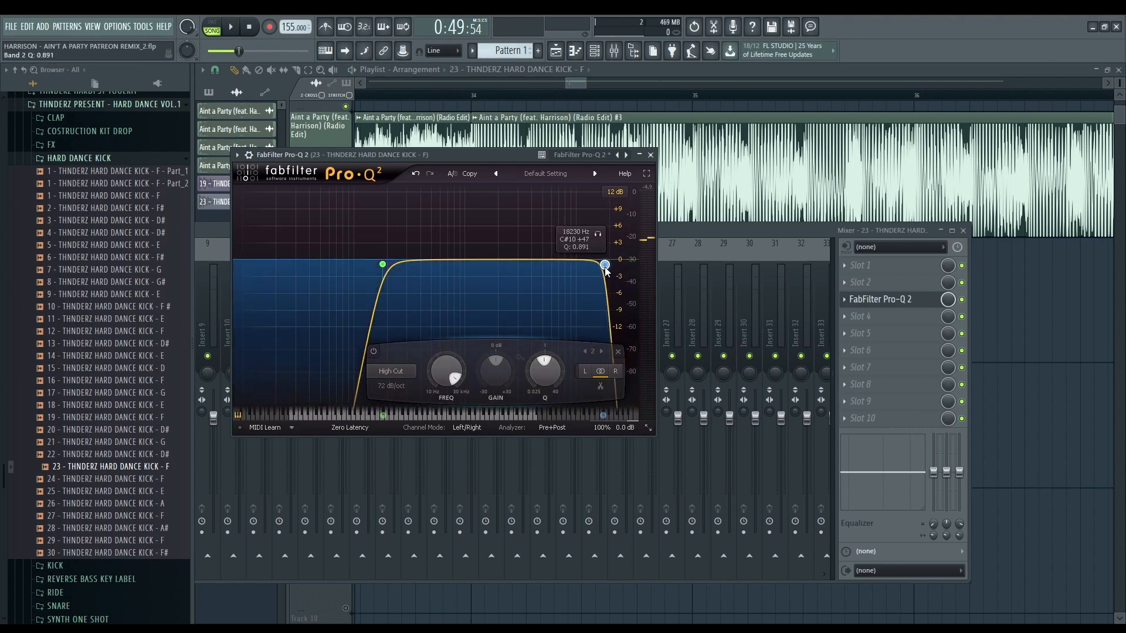
pyautogui.click(649, 155)
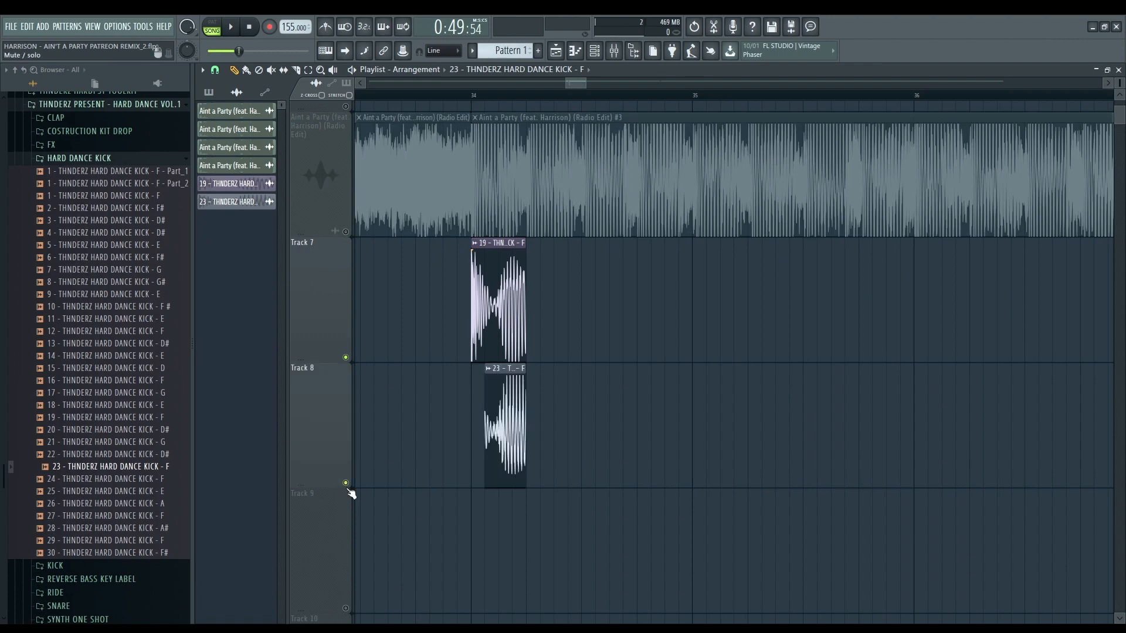
pyautogui.click(228, 26)
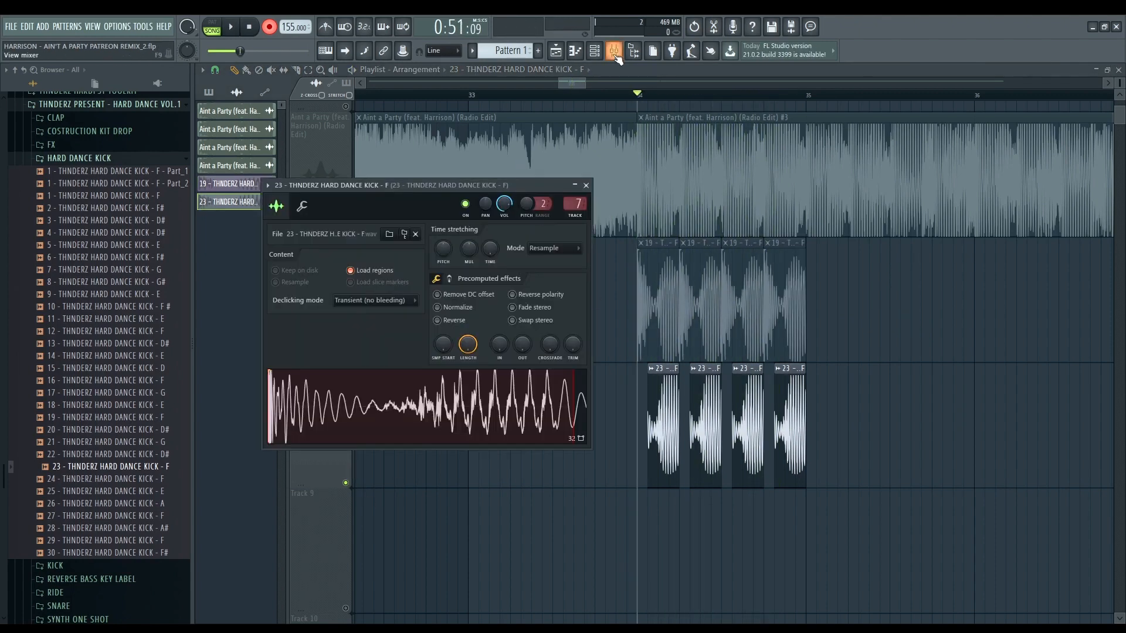
# Load Pro-Q 2 on Mixer insert 8 and drag a low cut up to ~176 Hz.
pyautogui.click(592, 51)
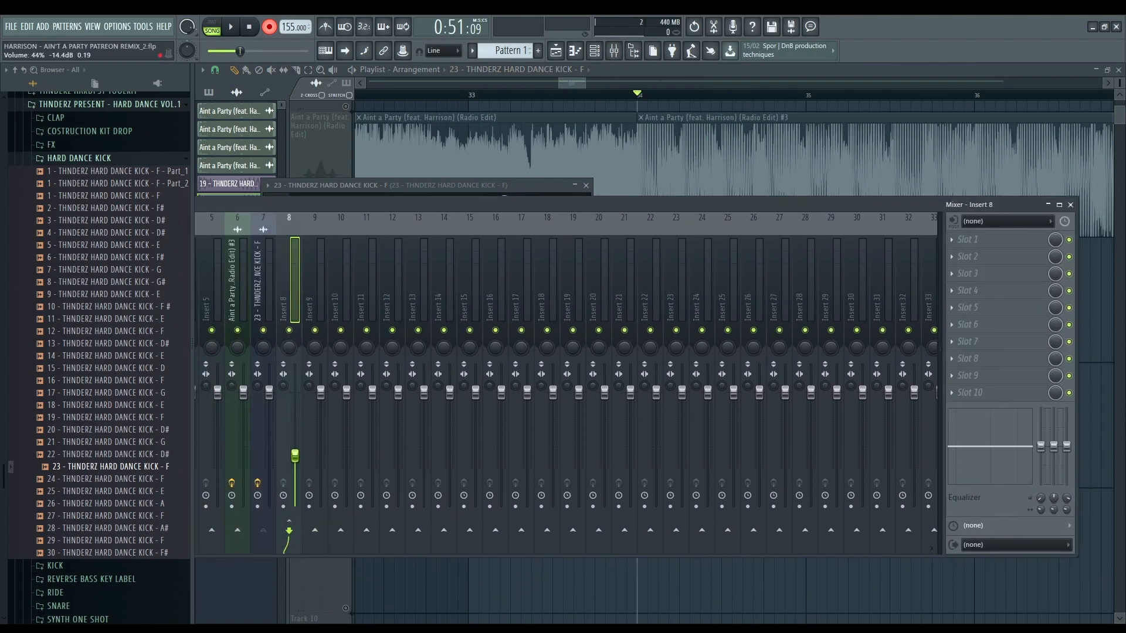
pyautogui.click(971, 323)
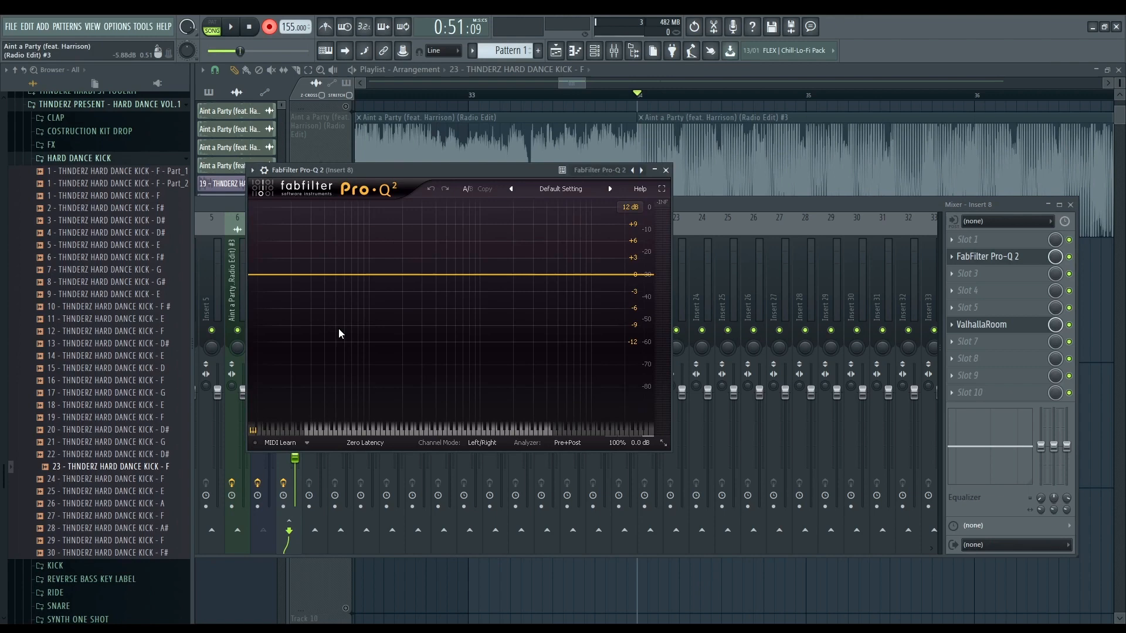
pyautogui.click(358, 274)
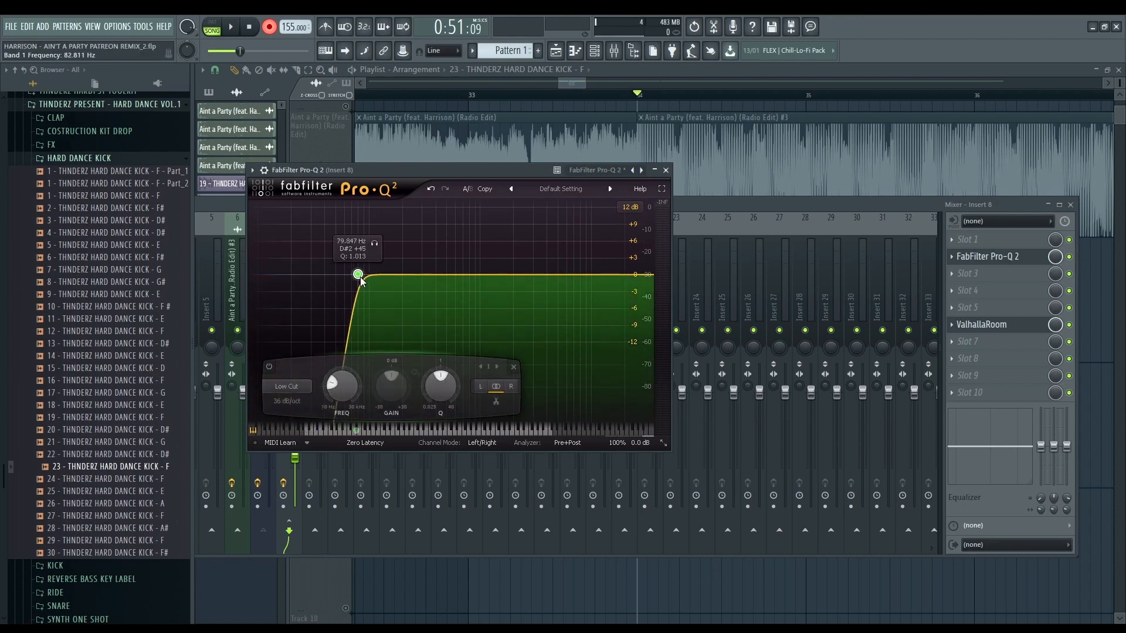
pyautogui.moveTo(357, 274); pyautogui.dragTo(396, 275)
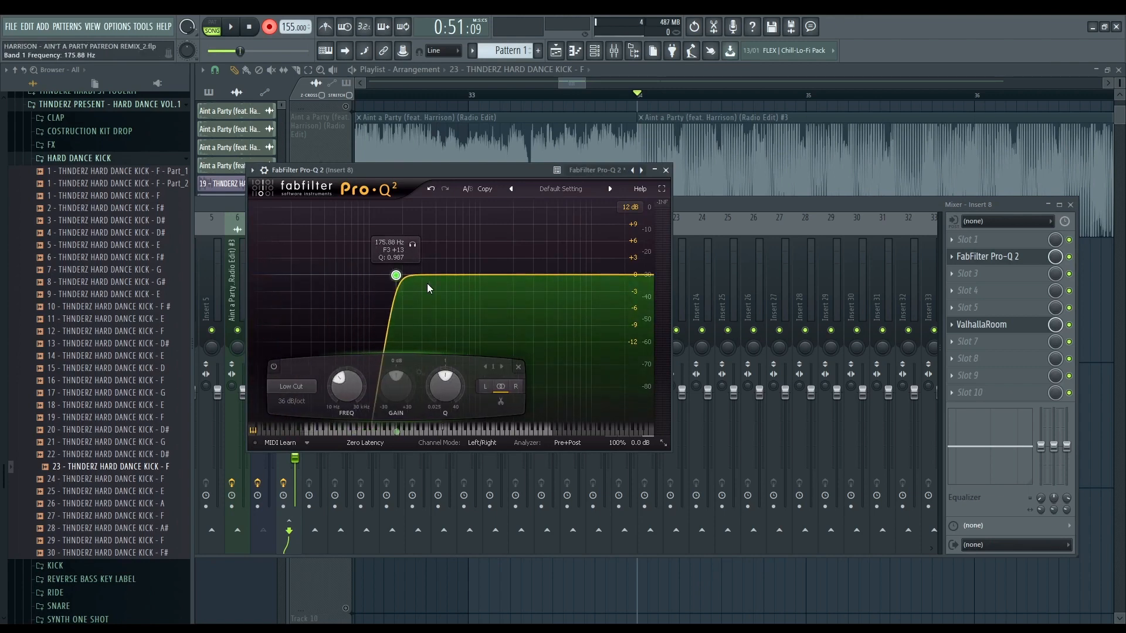
pyautogui.moveTo(396, 275); pyautogui.dragTo(397, 275)
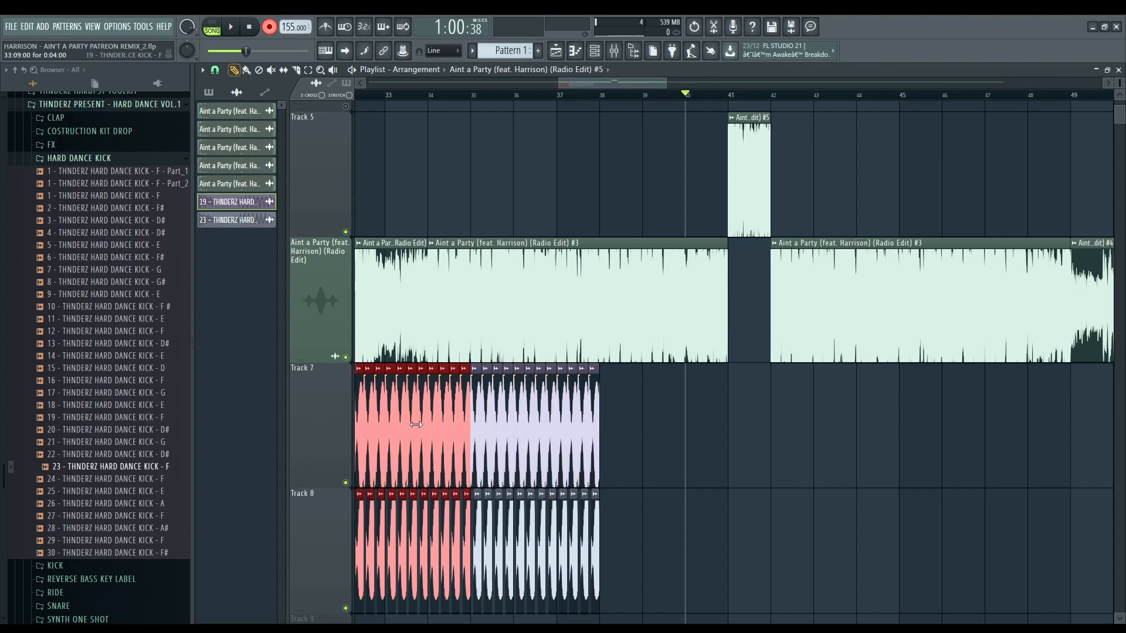
# Copy the track 7 and 8 kick clips across bars 35–49 and play from bar 33.
pyautogui.click(228, 26)
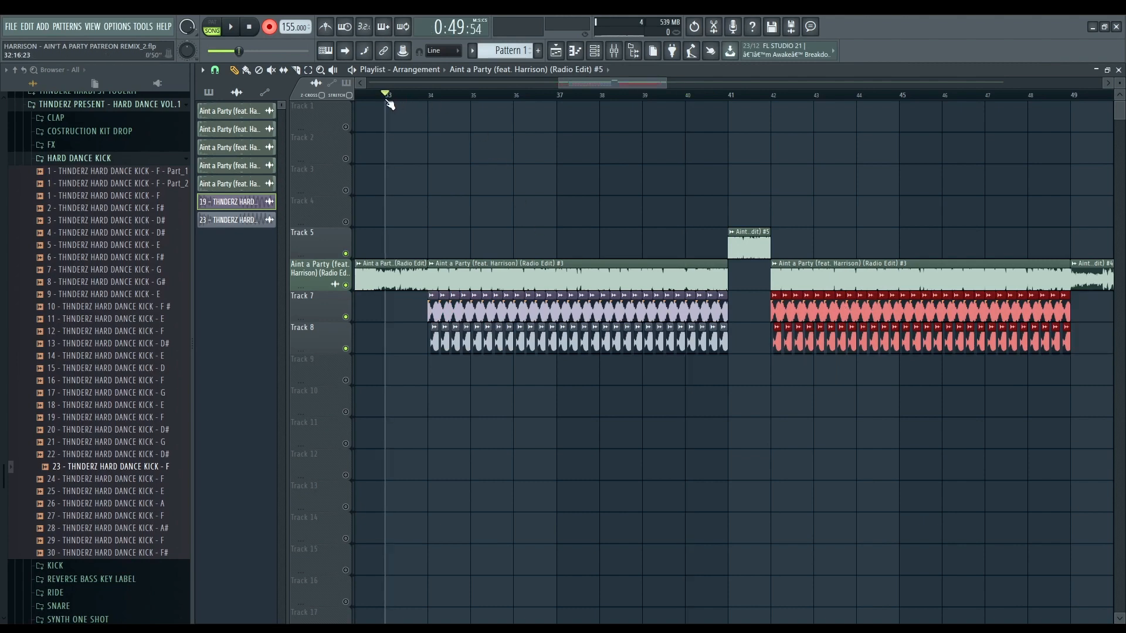
pyautogui.click(229, 27)
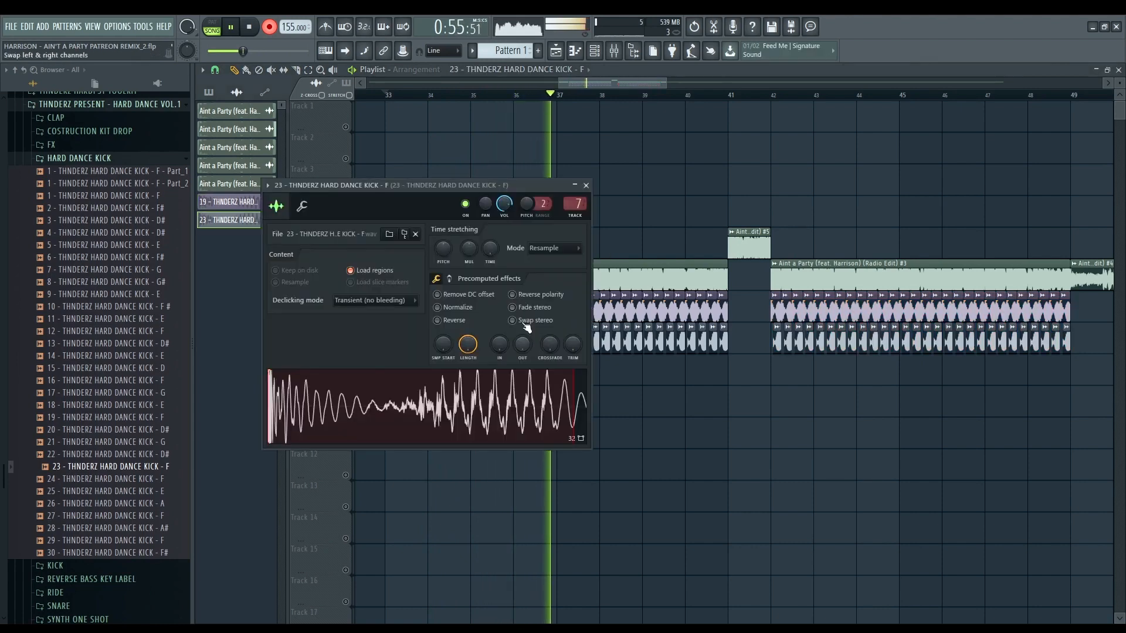
# Close kick 23's sample settings and bring up the song's Kickstart sidechain.
pyautogui.click(586, 185)
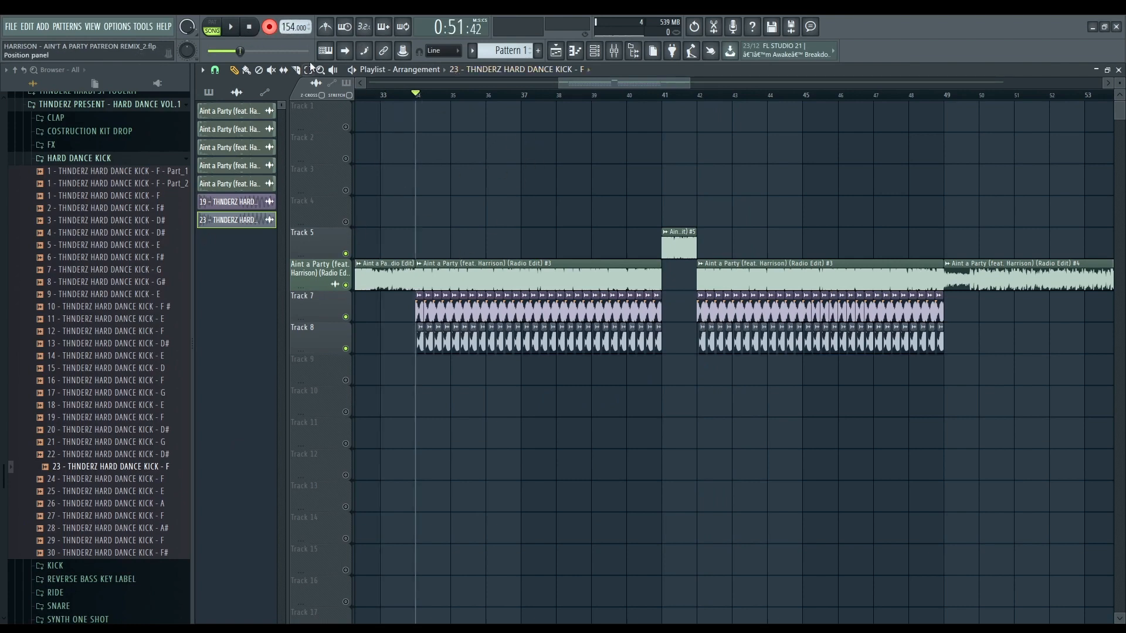
pyautogui.click(269, 27)
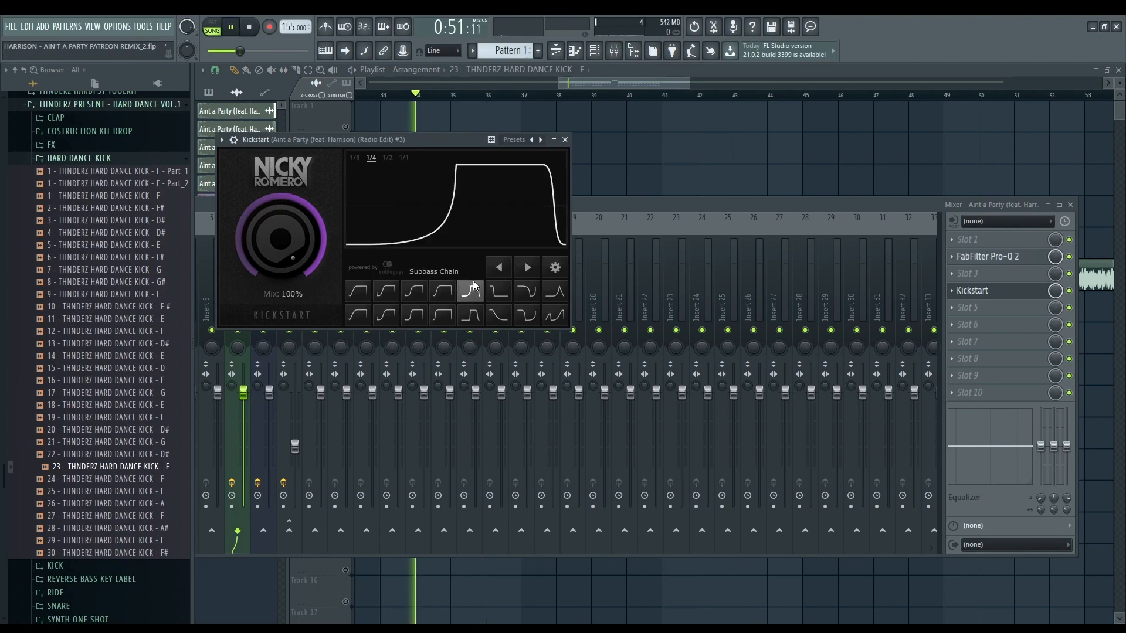
# Lower the song's Kickstart mix and close the mixer and Kickstart windows.
pyautogui.moveTo(280, 237); pyautogui.dragTo(280, 252)
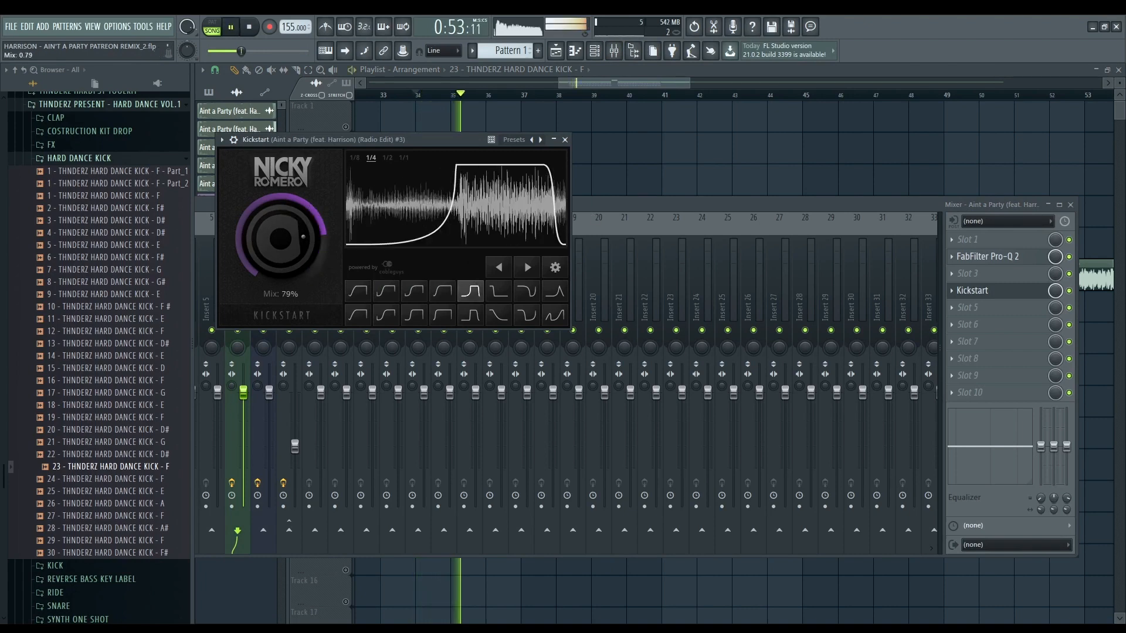
pyautogui.click(564, 140)
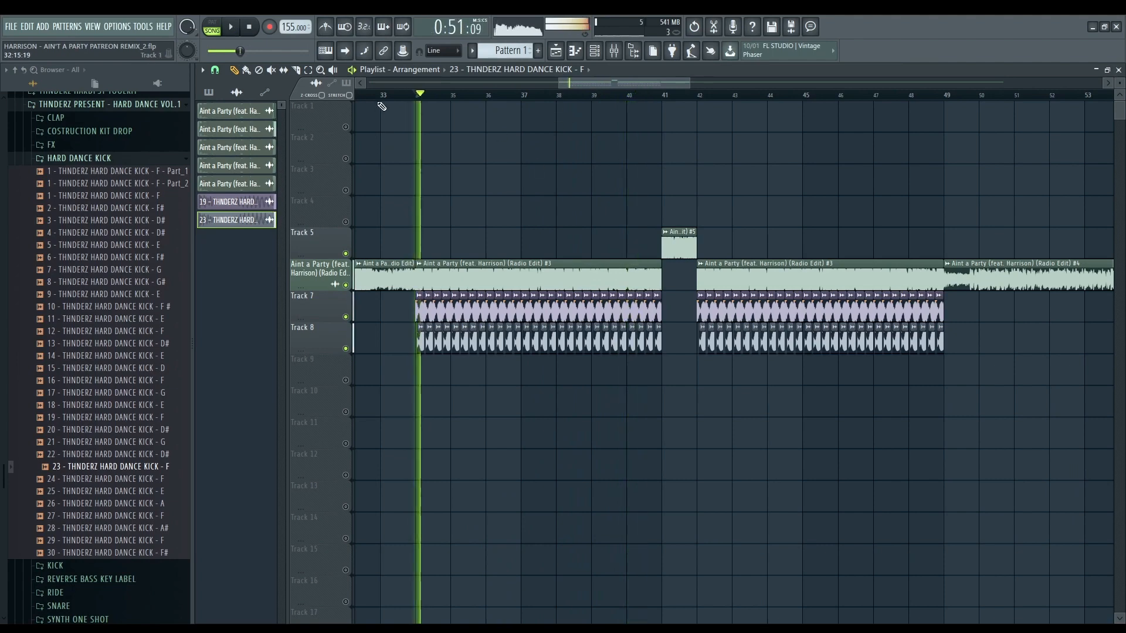
pyautogui.click(230, 27)
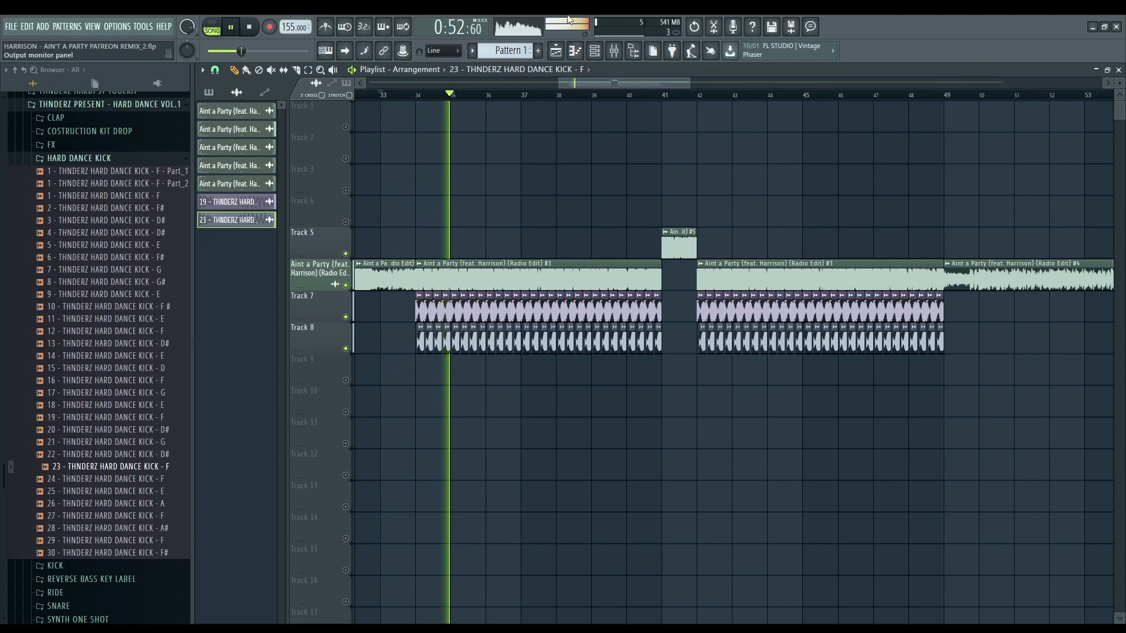
# Reopen Kickstart on the song's insert and choose the Nice & Tight curve.
pyautogui.click(614, 51)
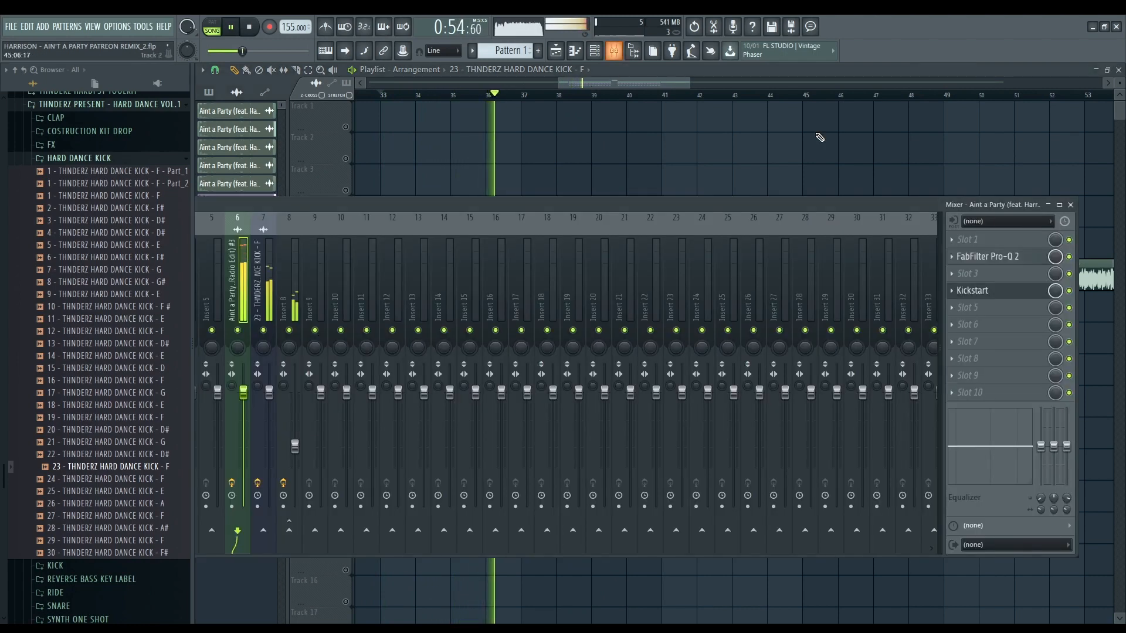
pyautogui.click(973, 290)
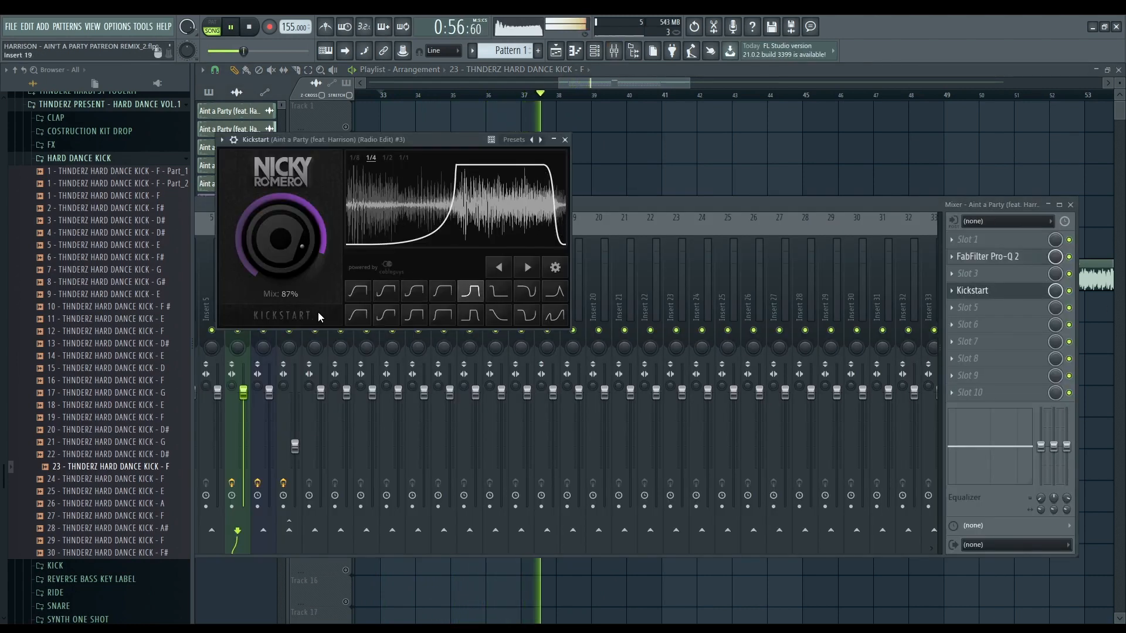
pyautogui.click(413, 291)
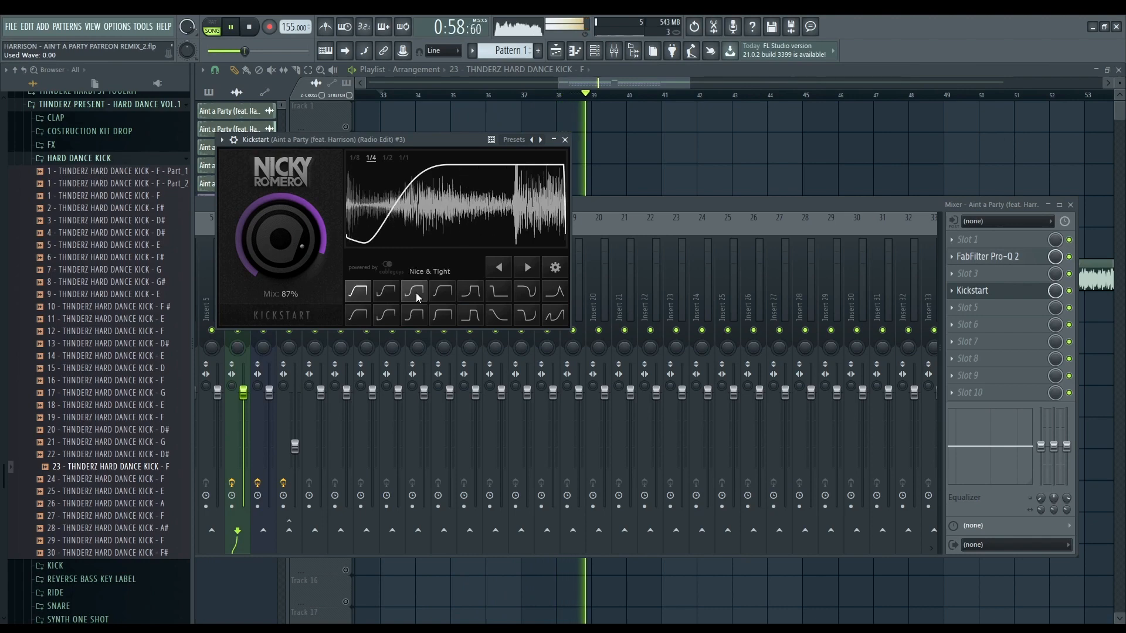
pyautogui.click(469, 290)
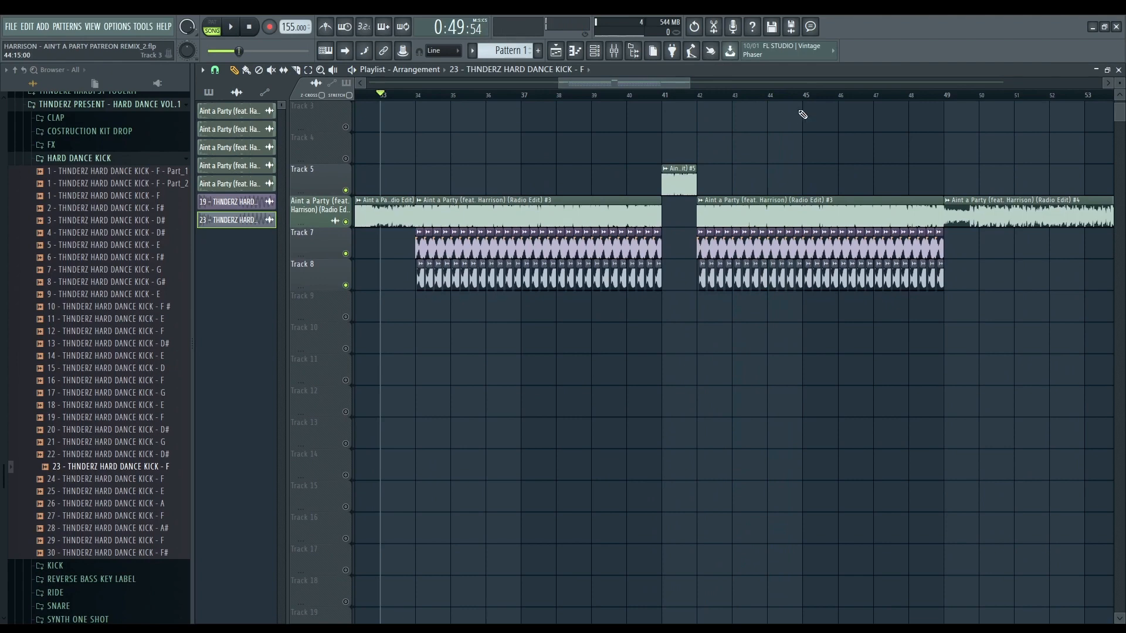
pyautogui.moveTo(81, 408)
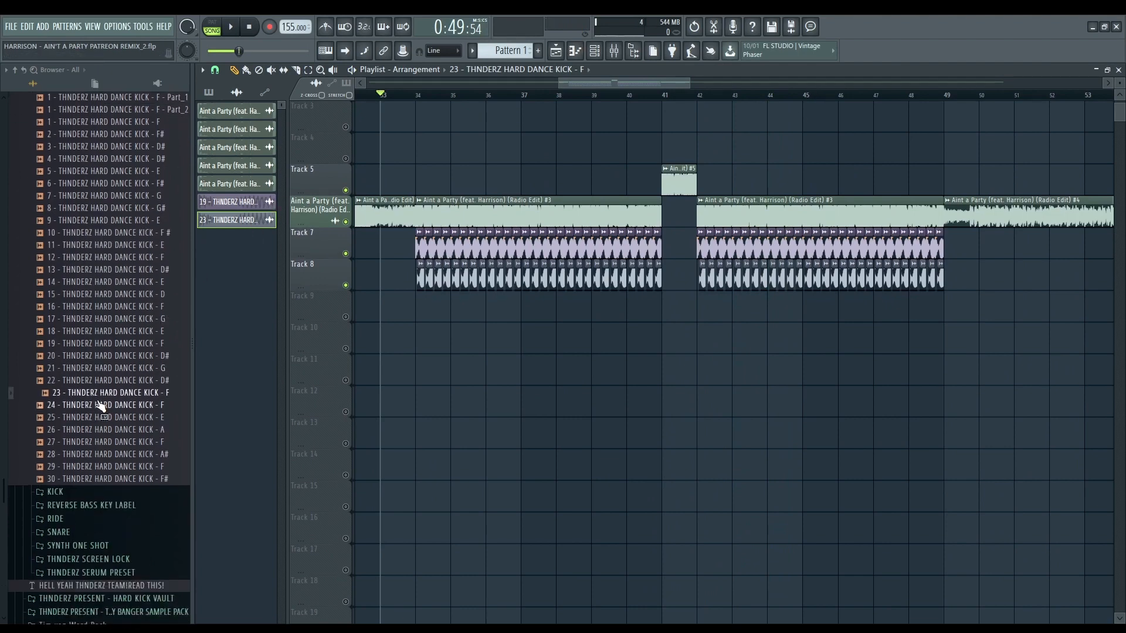
# Open the CLAP folder and drag Clap 3 onto track 10 near bar 42.
pyautogui.scroll(-3)
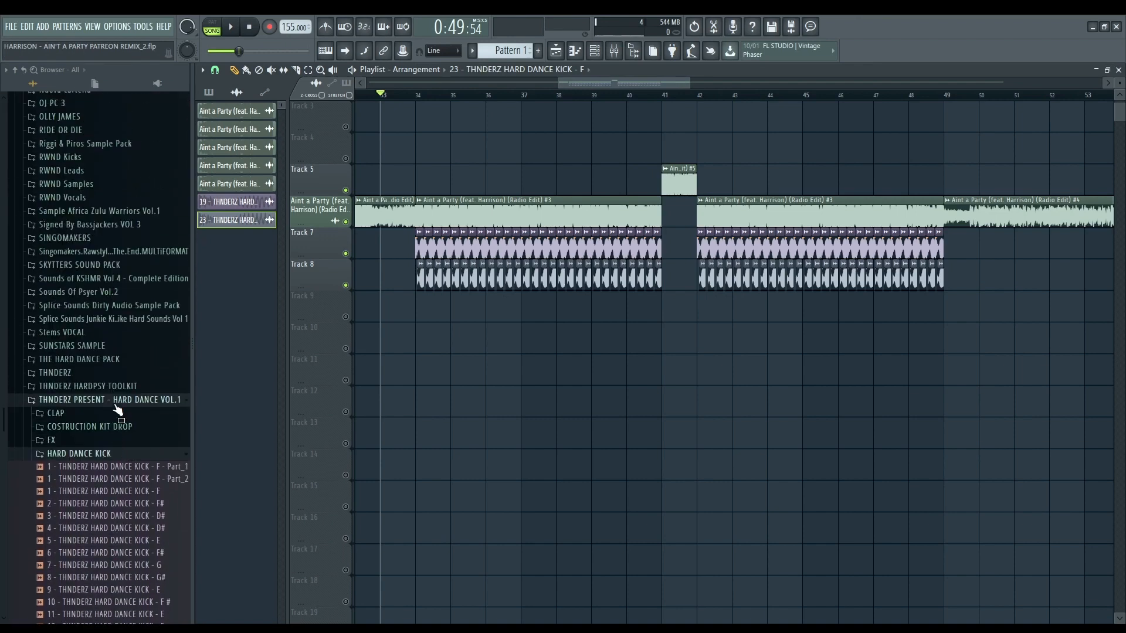
pyautogui.click(54, 413)
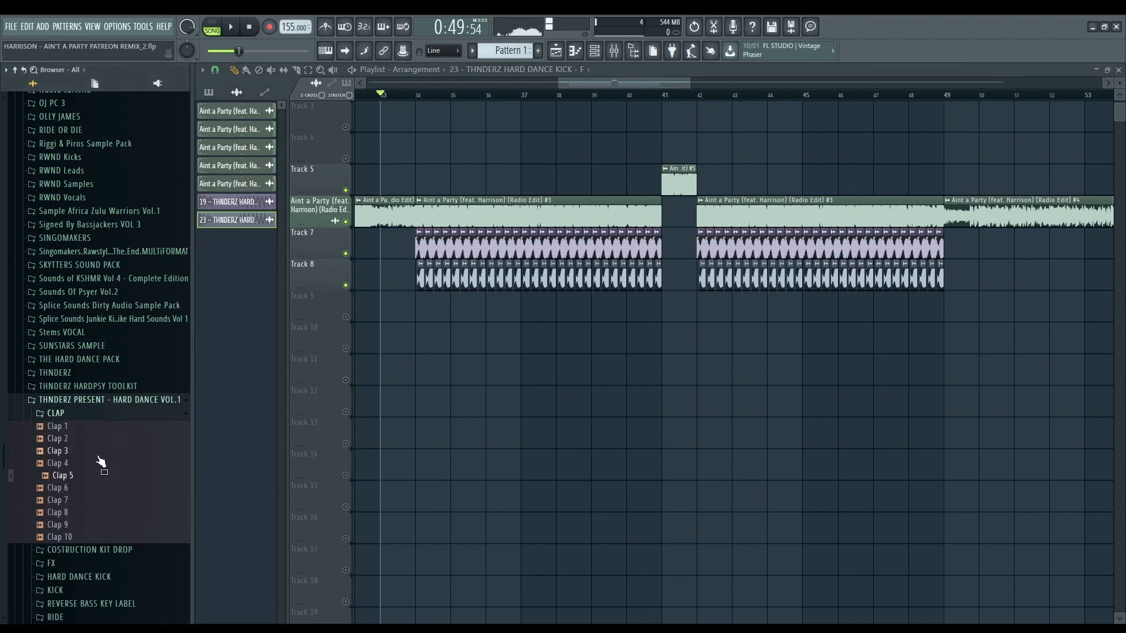
pyautogui.moveTo(57, 450); pyautogui.dragTo(614, 399)
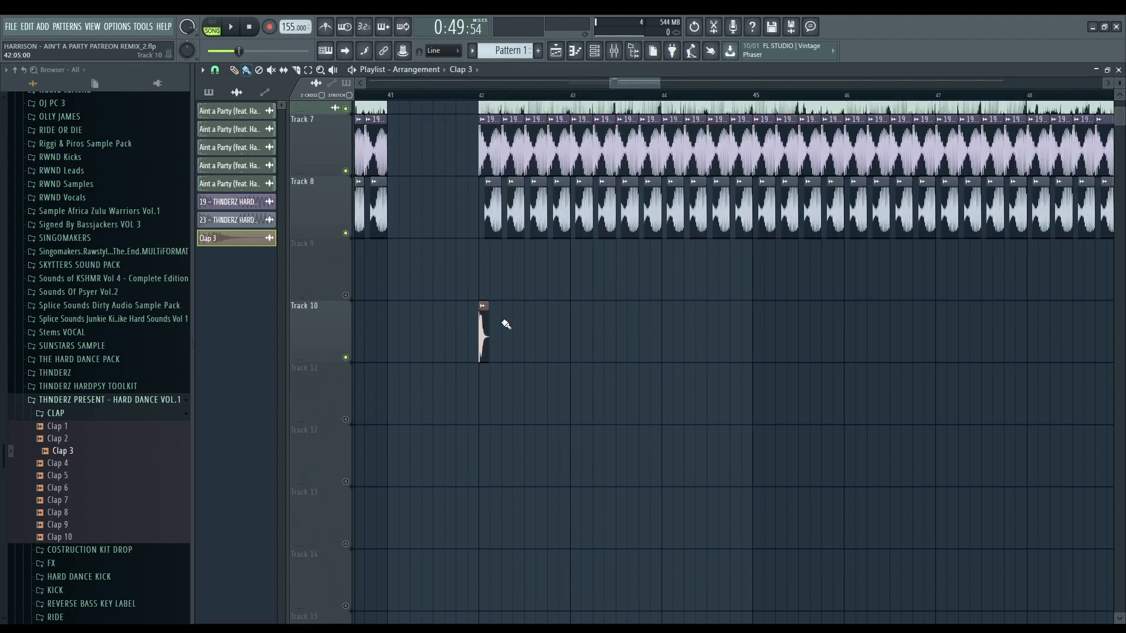
pyautogui.moveTo(503, 310)
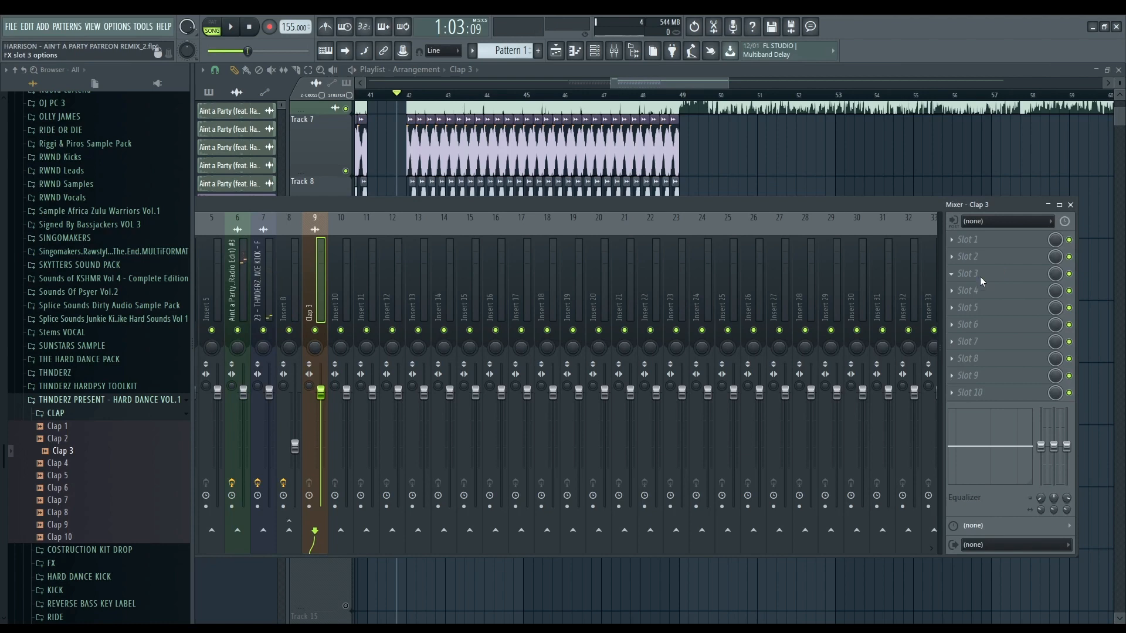
# Put Pro-Q 2 on Clap 3 with a ~182 Hz low cut and ~17.8 kHz high cut, repeated across track 10.
pyautogui.click(968, 274)
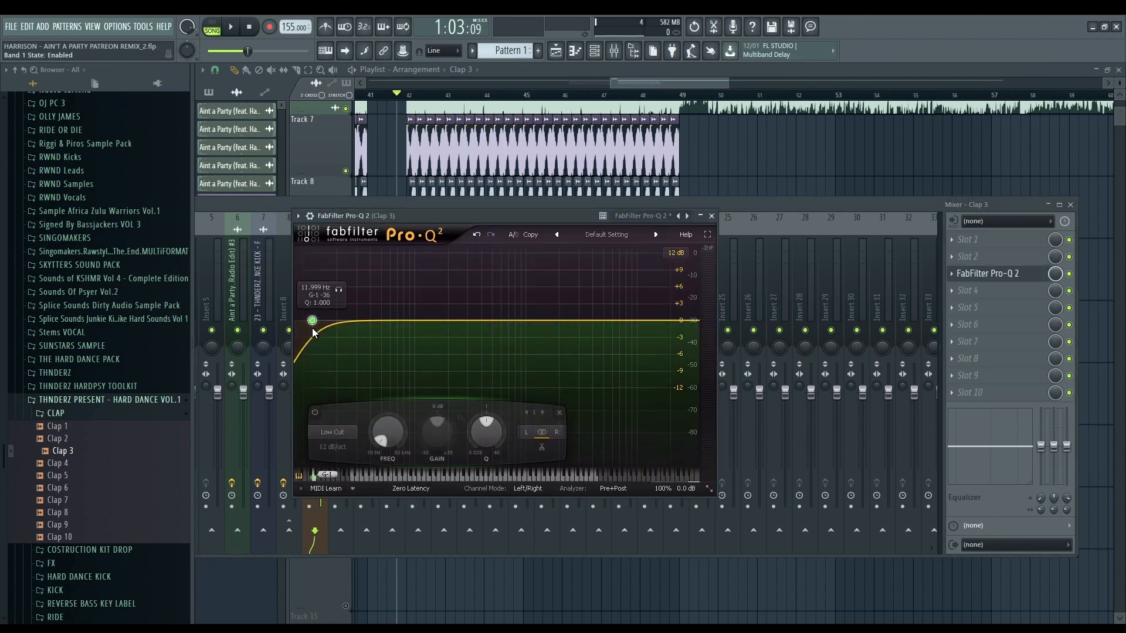
pyautogui.moveTo(311, 320); pyautogui.dragTo(397, 320)
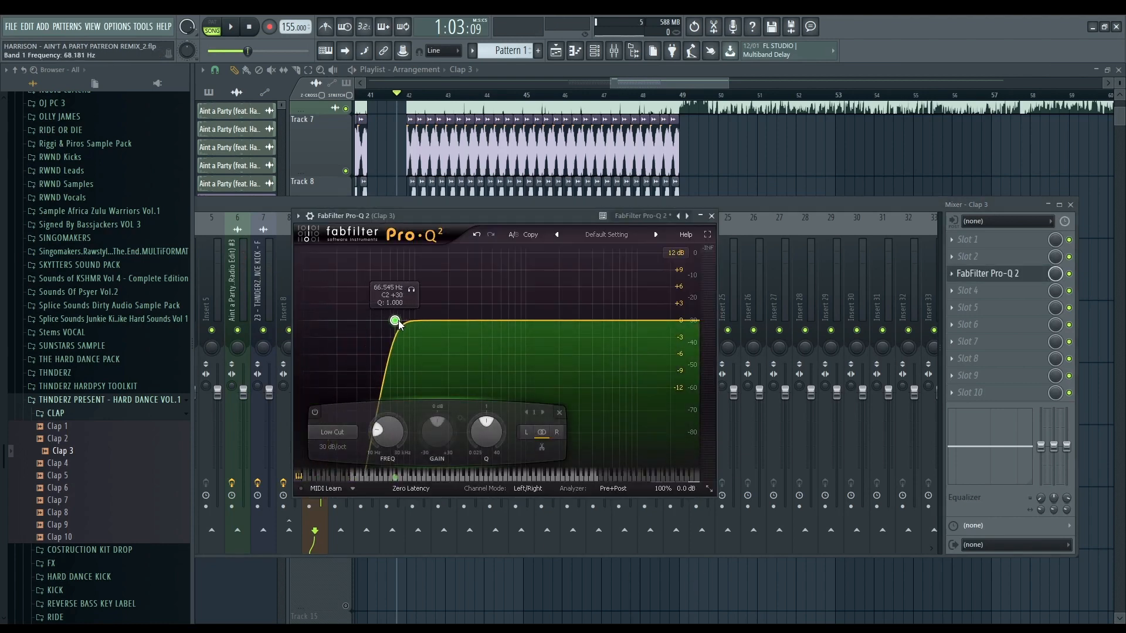
pyautogui.moveTo(395, 321); pyautogui.dragTo(441, 325)
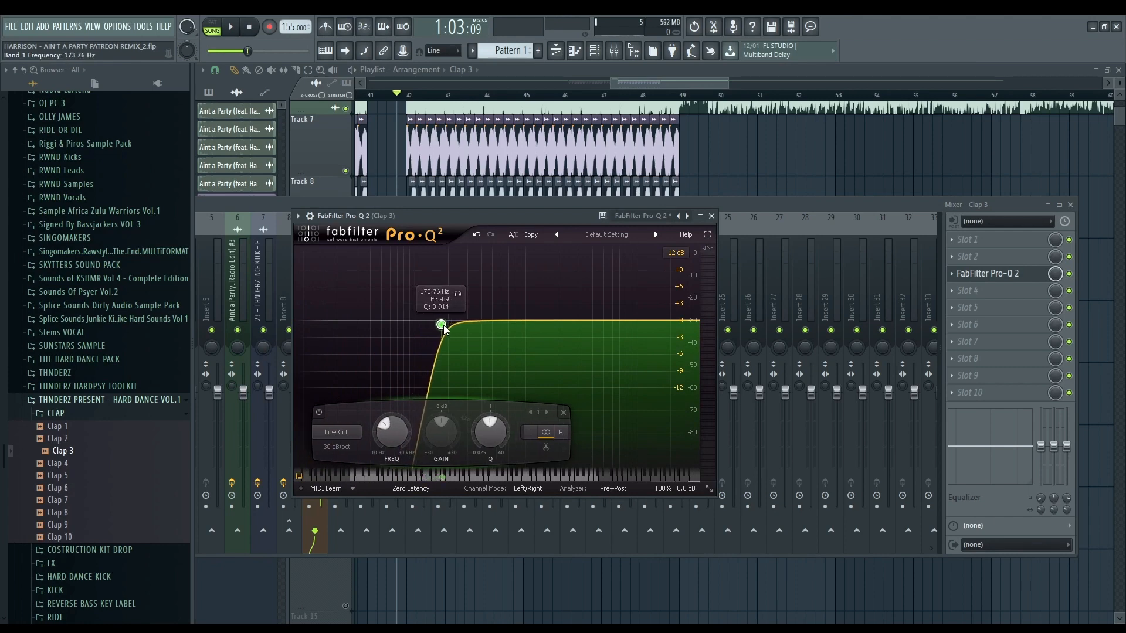
pyautogui.moveTo(441, 324); pyautogui.dragTo(678, 321)
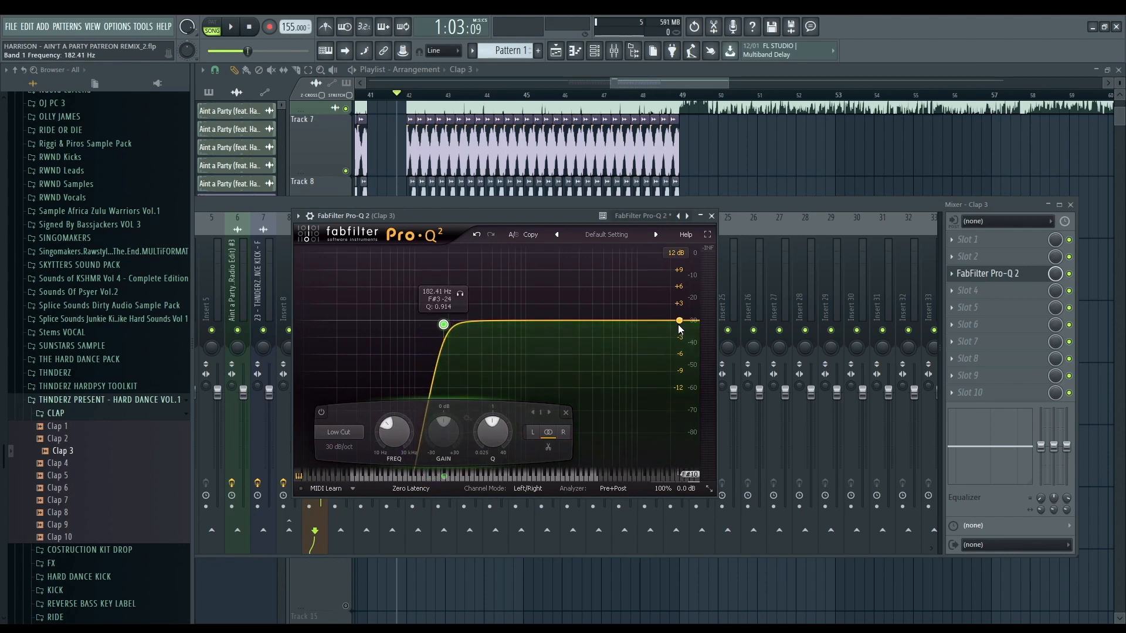
pyautogui.click(679, 321)
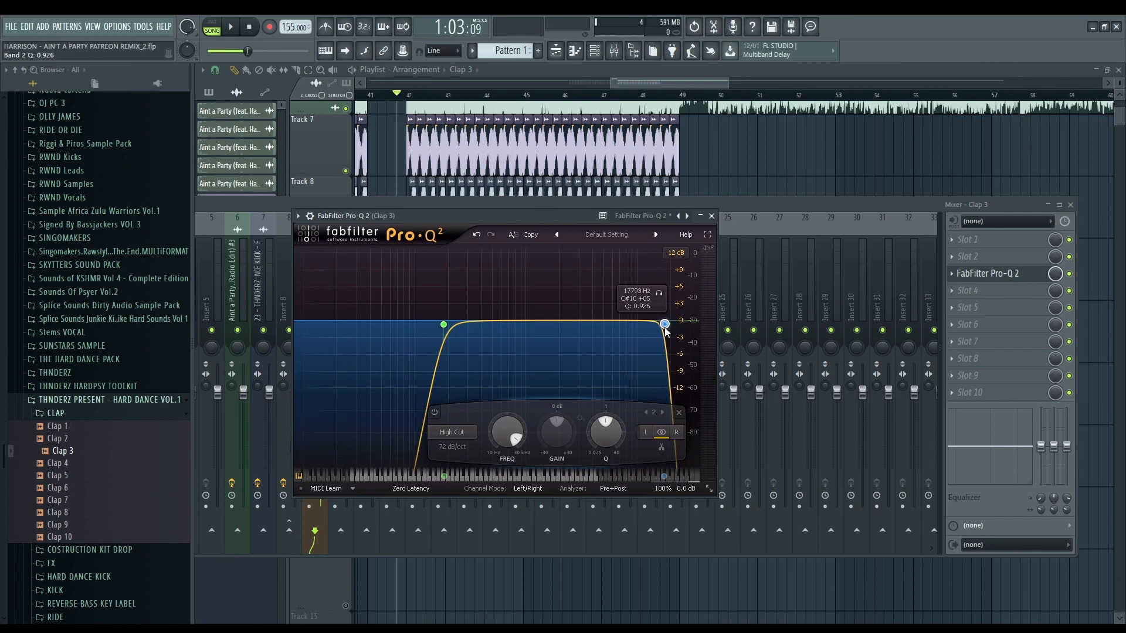
pyautogui.click(710, 215)
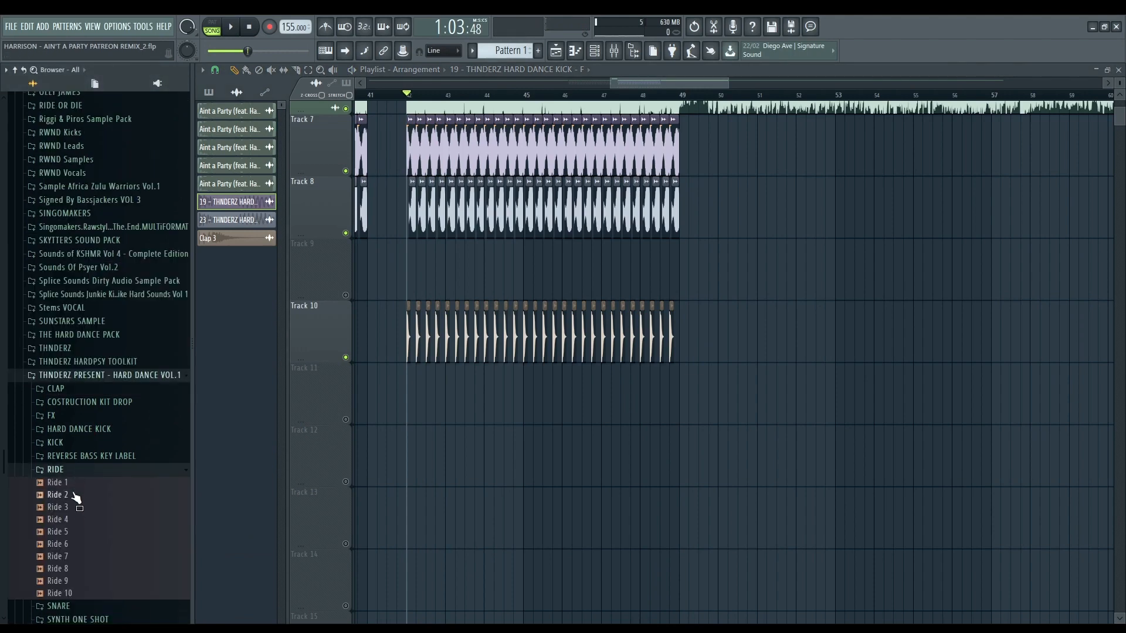
# Place Ride 9 on track 9 at bar 37 and extend it to six hits.
pyautogui.click(57, 543)
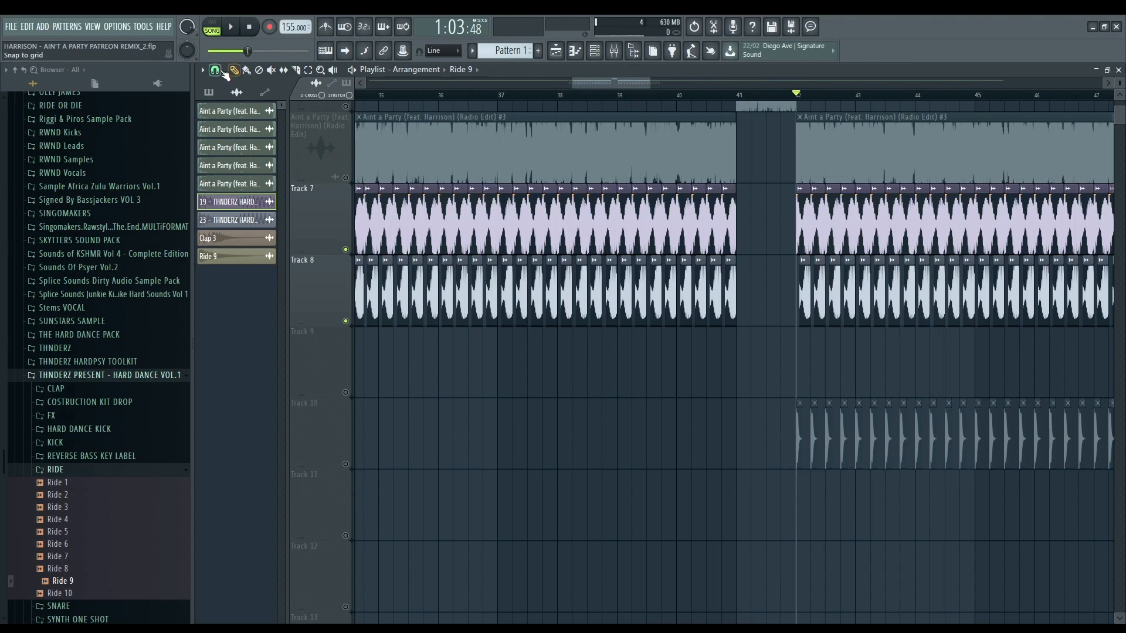
pyautogui.click(509, 366)
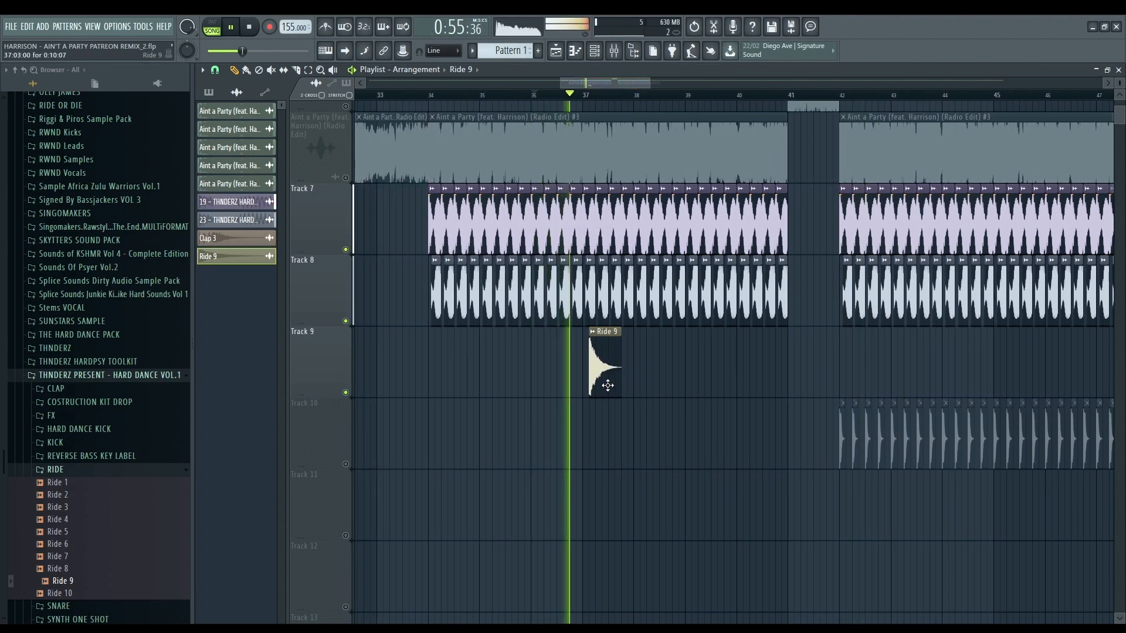
pyautogui.moveTo(604, 366); pyautogui.dragTo(656, 365)
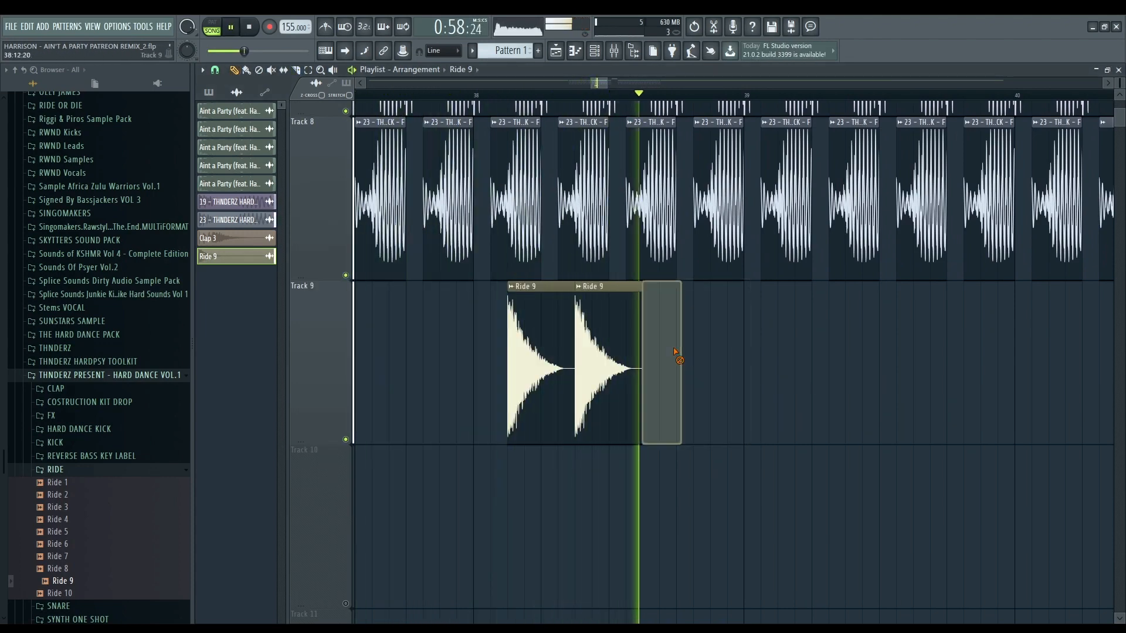
pyautogui.moveTo(654, 359); pyautogui.dragTo(905, 359)
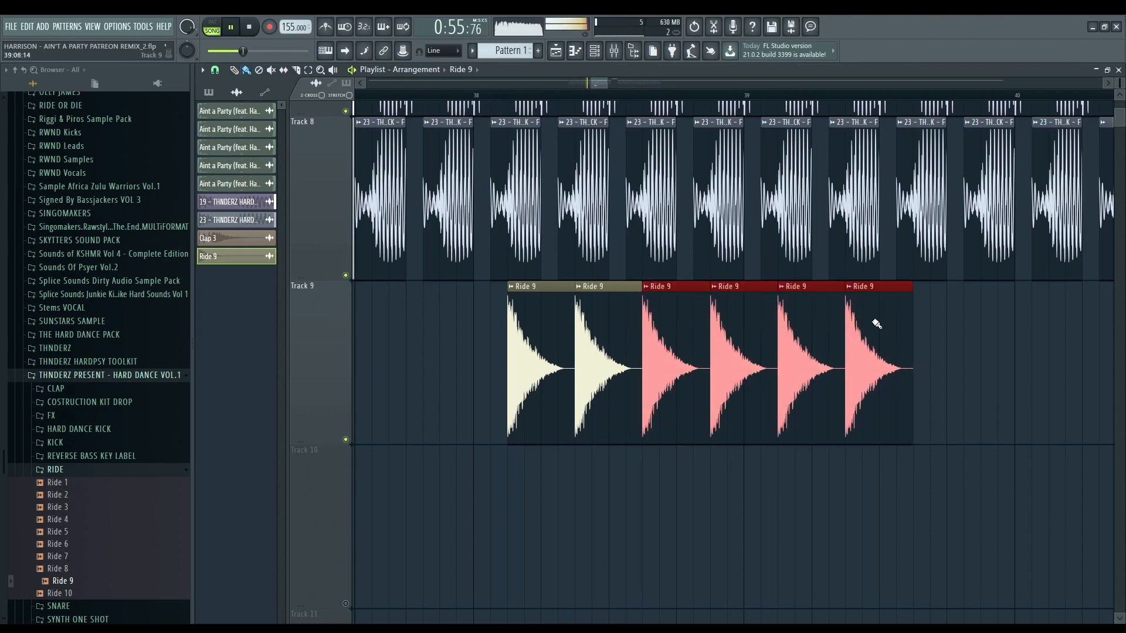